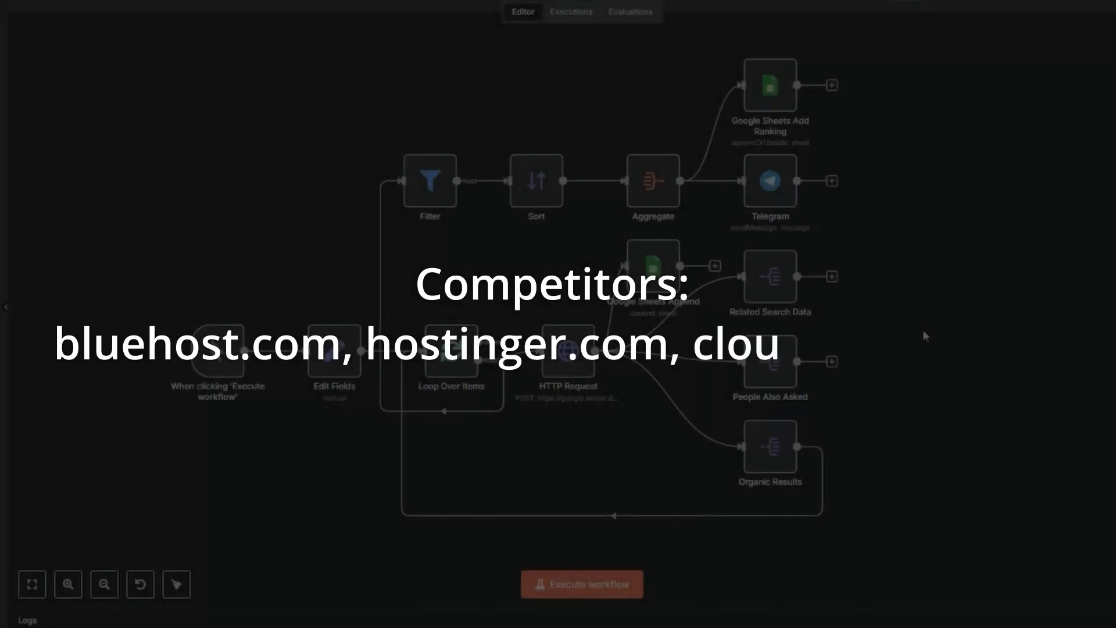
- Scroll the Skool classroom list and choose the N8N.IO SEO Ranking Tracker course card
{"action": "left_click", "coordinate": [581, 583]}
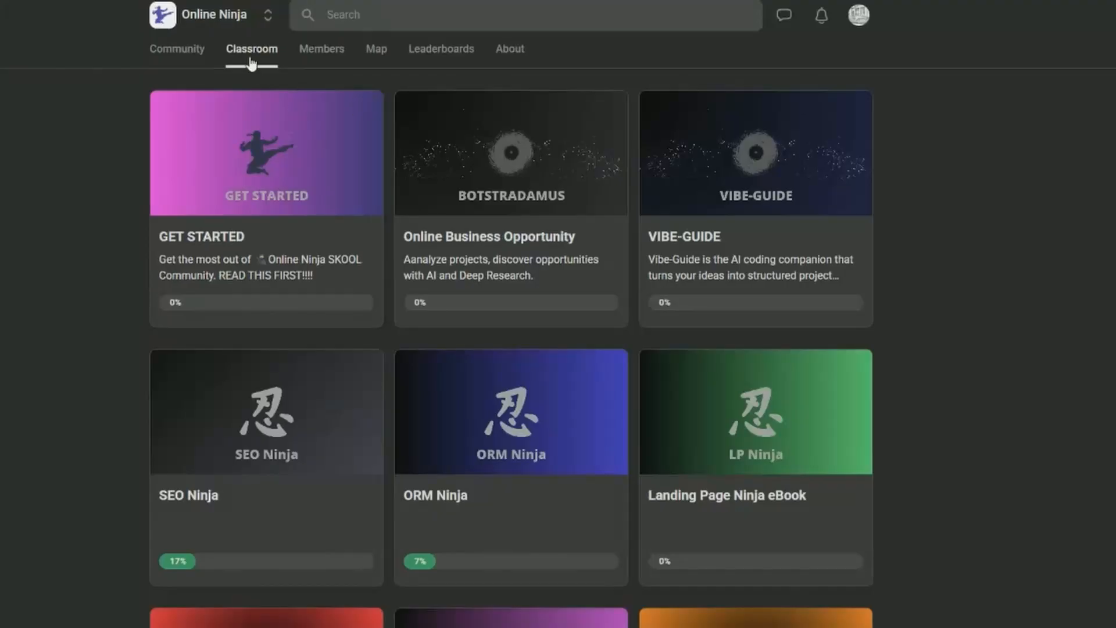
{"action": "scroll", "scroll_direction": "down", "scroll_amount": 3}
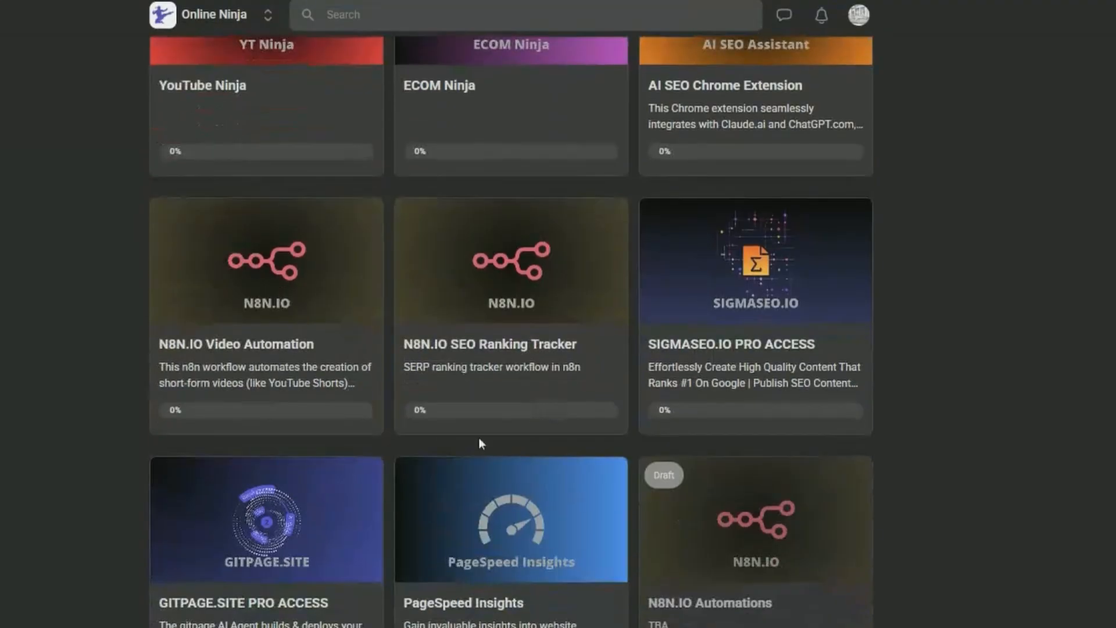
{"action": "mouse_move", "coordinate": [496, 360]}
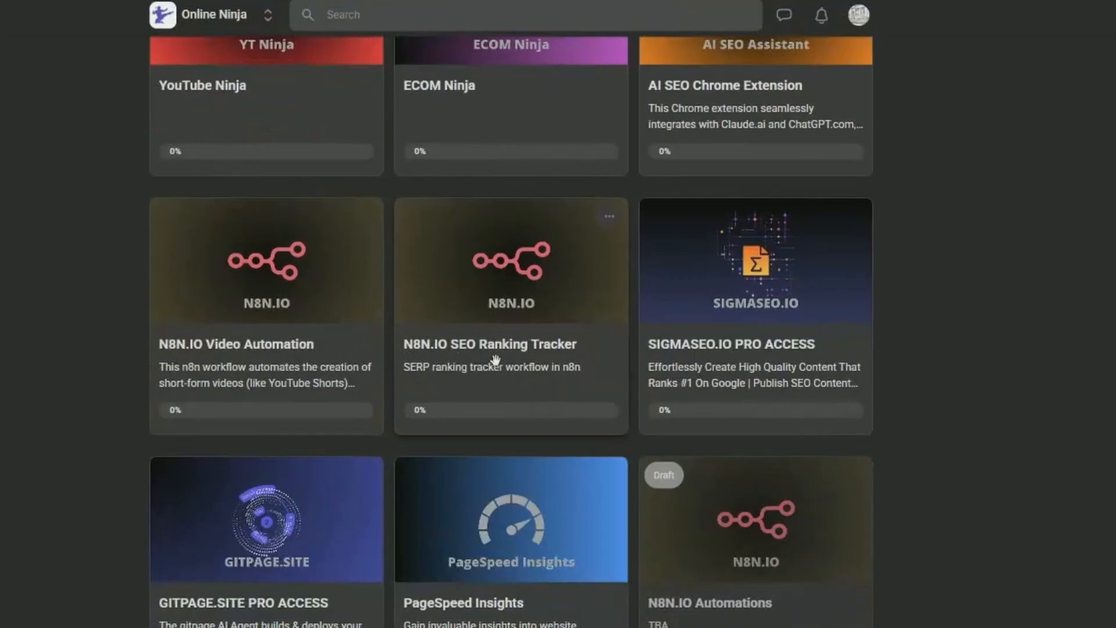
{"action": "mouse_move", "coordinate": [506, 311]}
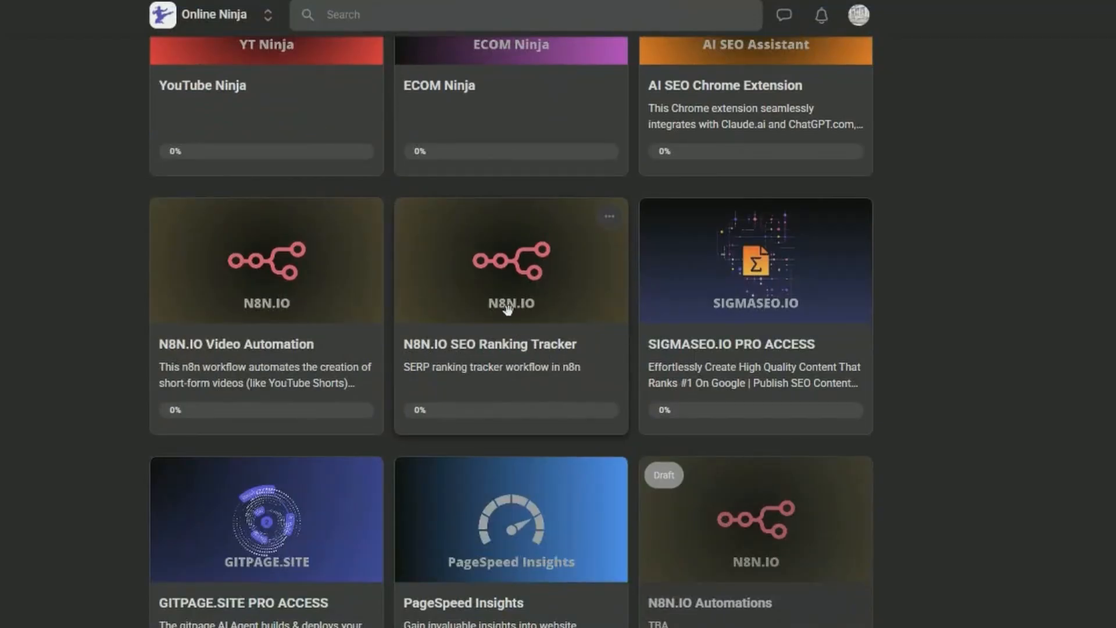
{"action": "left_click", "coordinate": [509, 259]}
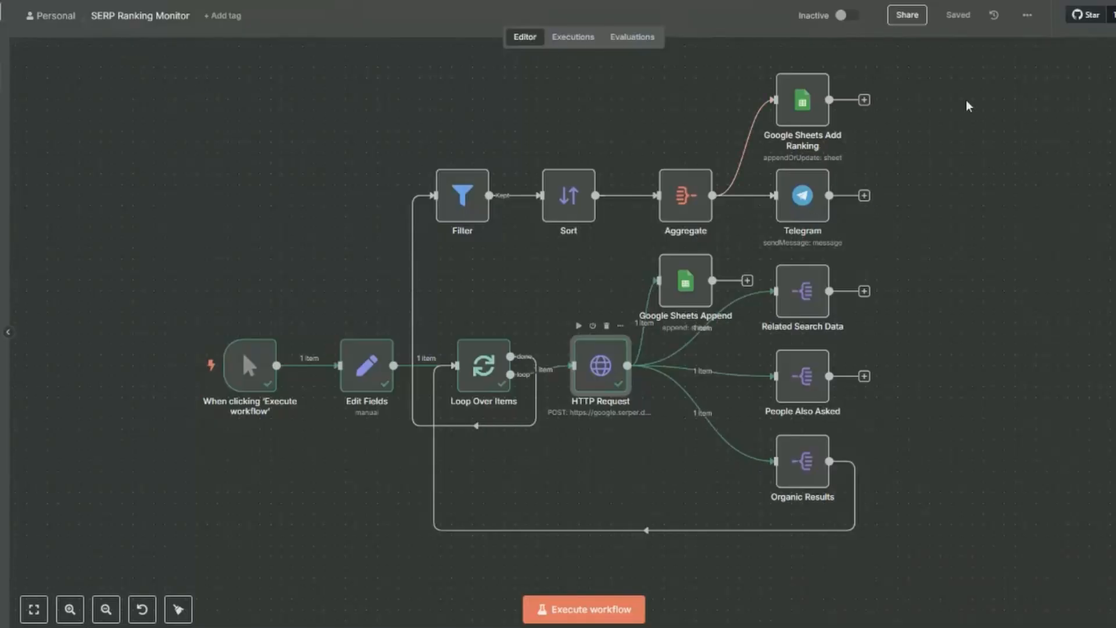
- Reset the previous run so only the manual trigger shows as completed
{"action": "left_click", "coordinate": [1026, 14]}
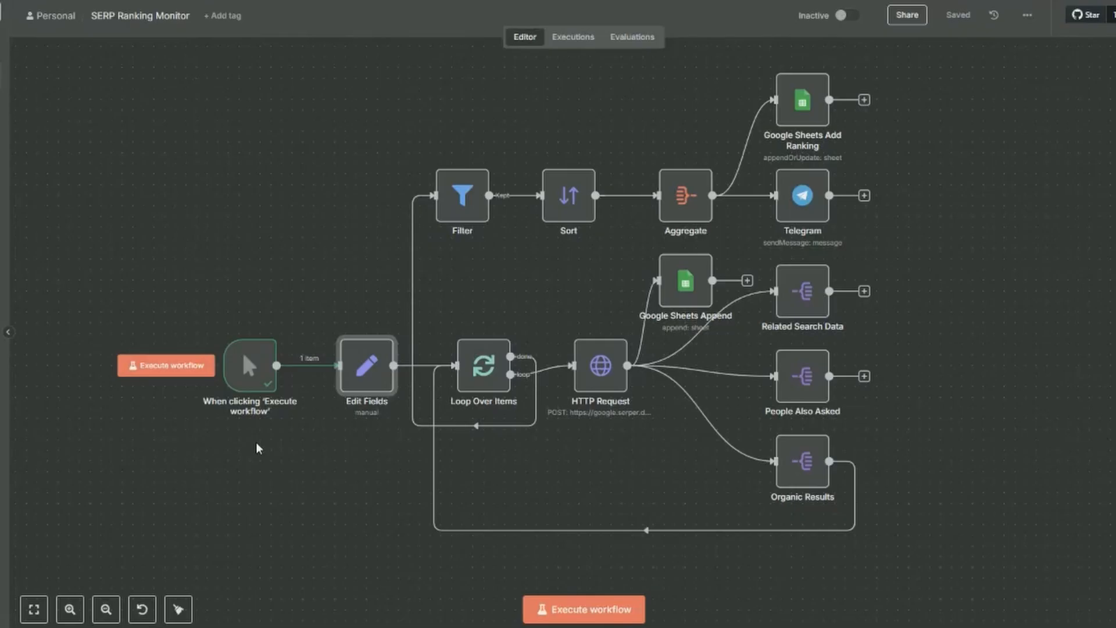
{"action": "mouse_move", "coordinate": [262, 442]}
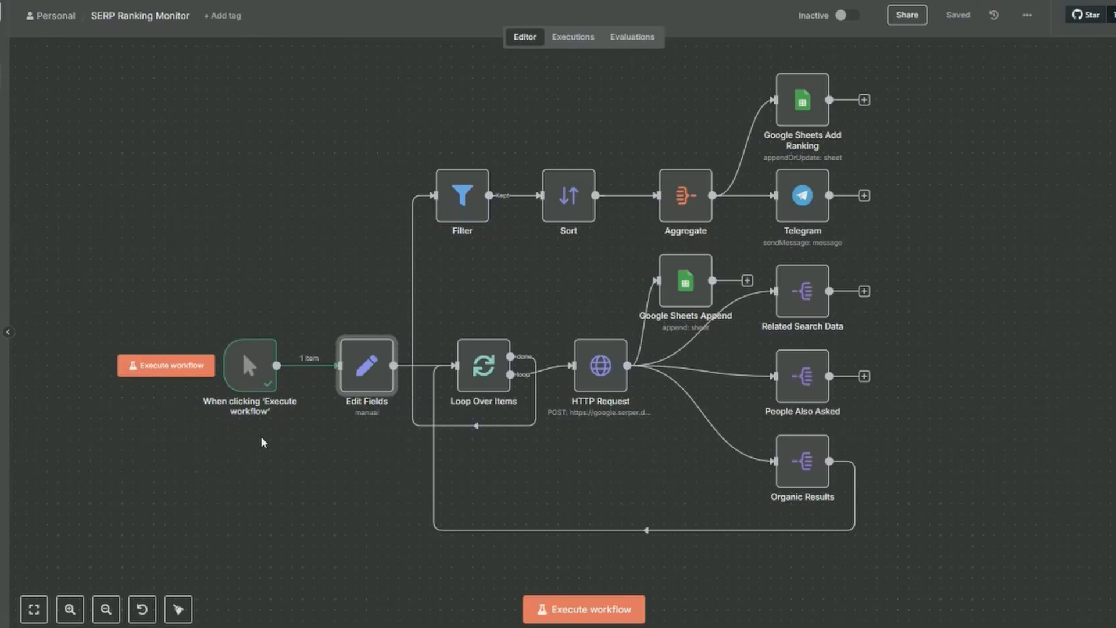
{"action": "mouse_move", "coordinate": [365, 384]}
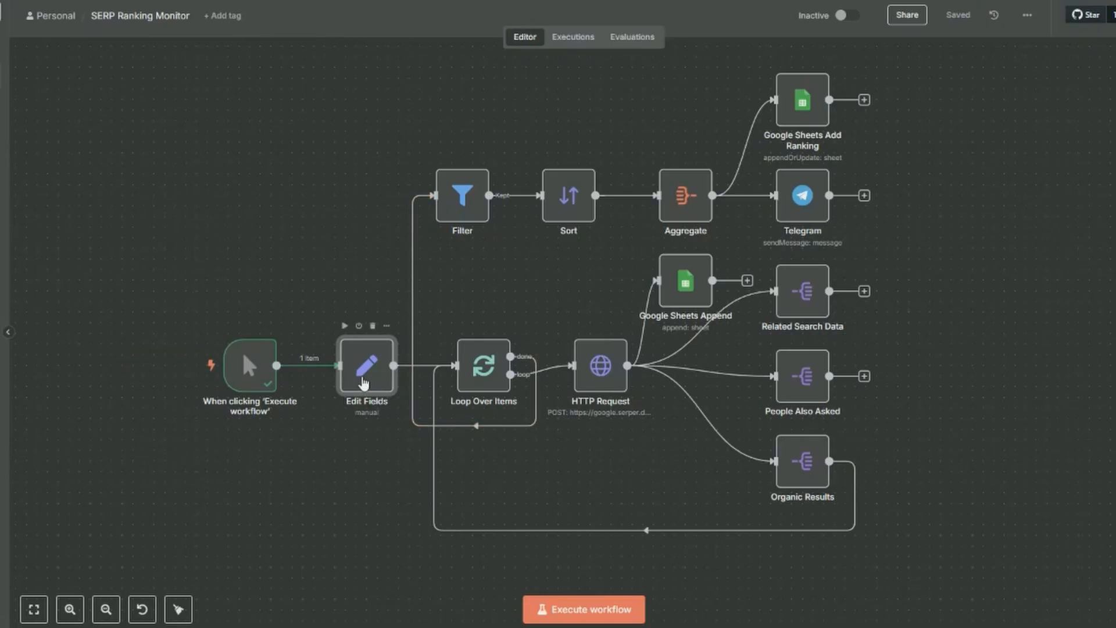
- Run the Edit Fields step, outputting digitalocean.com, keyword web hosting and three competitor domains
{"action": "double_click", "coordinate": [366, 366]}
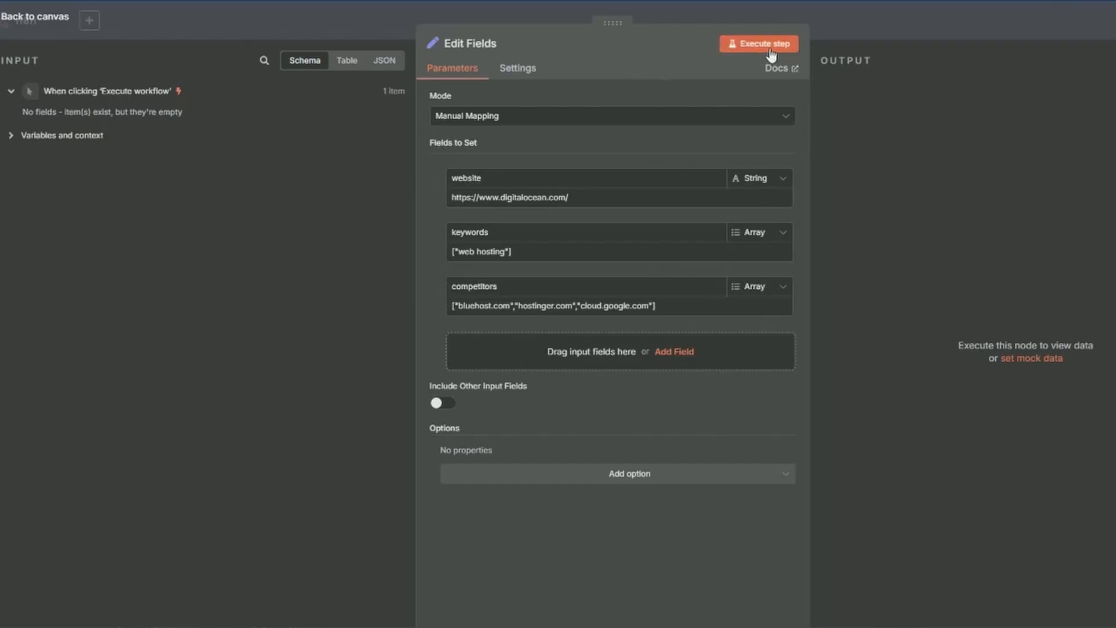
{"action": "left_click", "coordinate": [758, 43]}
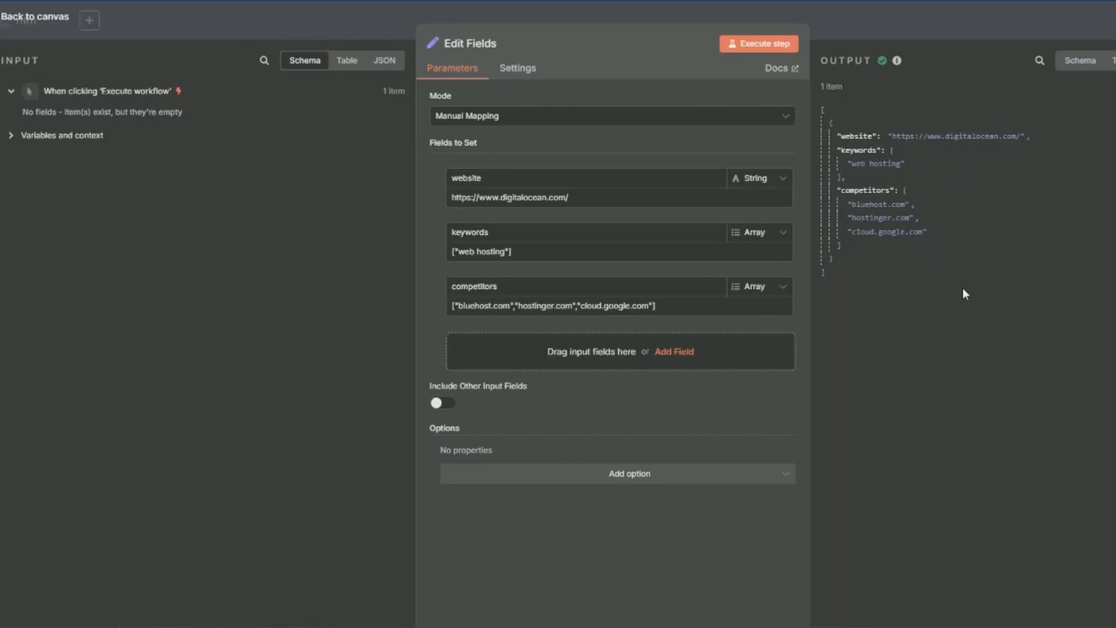
- Close the Edit Fields panel and return to the SERP Ranking Monitor canvas
{"action": "left_click", "coordinate": [34, 17]}
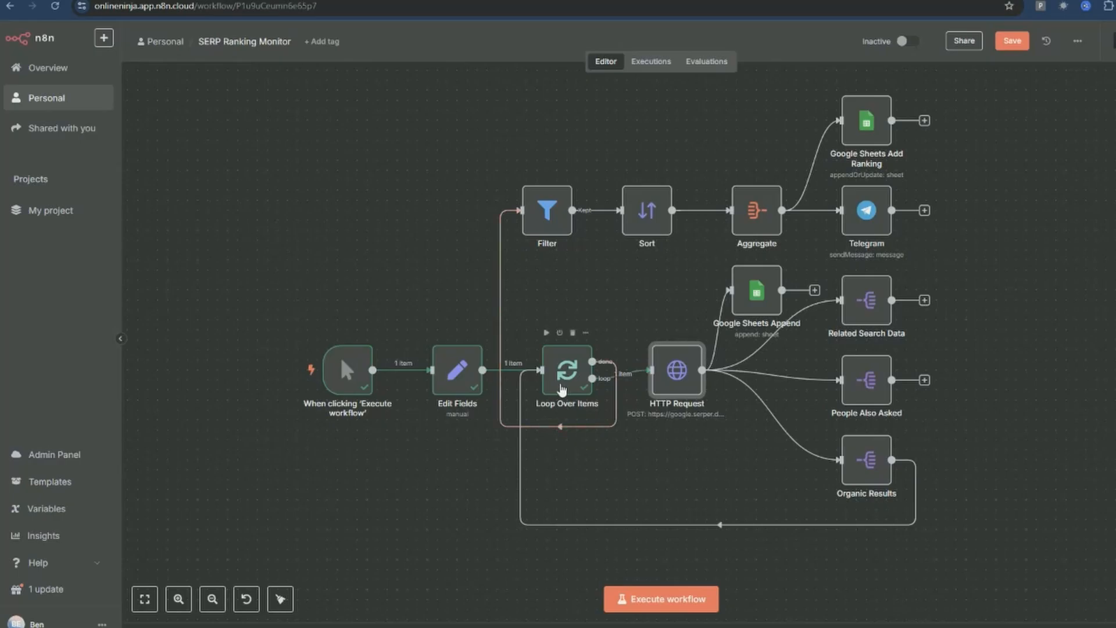
{"action": "mouse_move", "coordinate": [690, 474]}
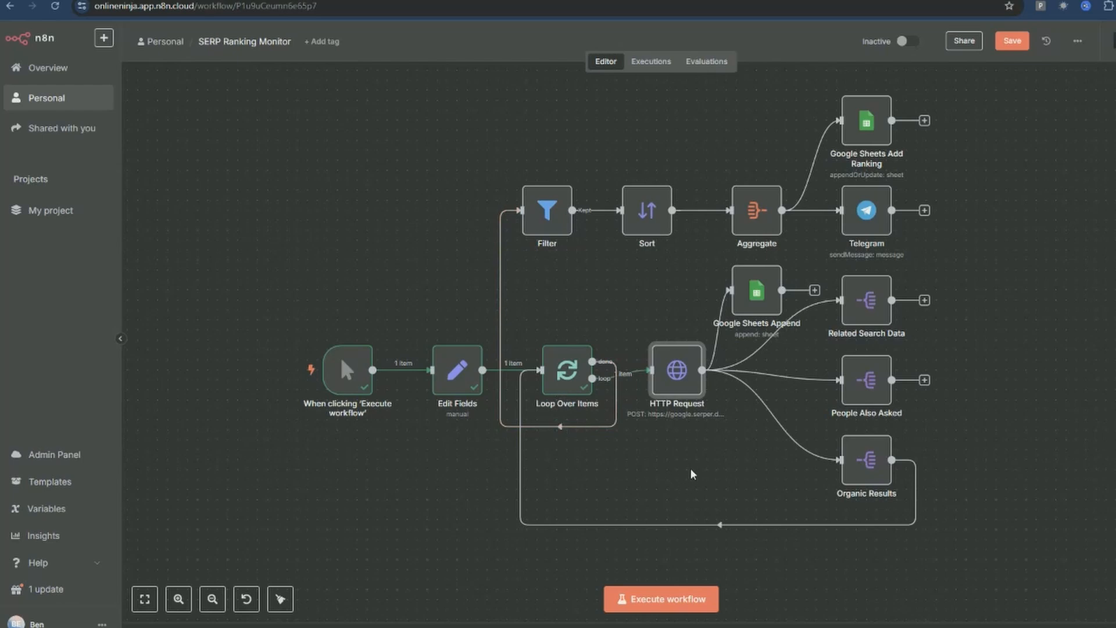
{"action": "mouse_move", "coordinate": [674, 369]}
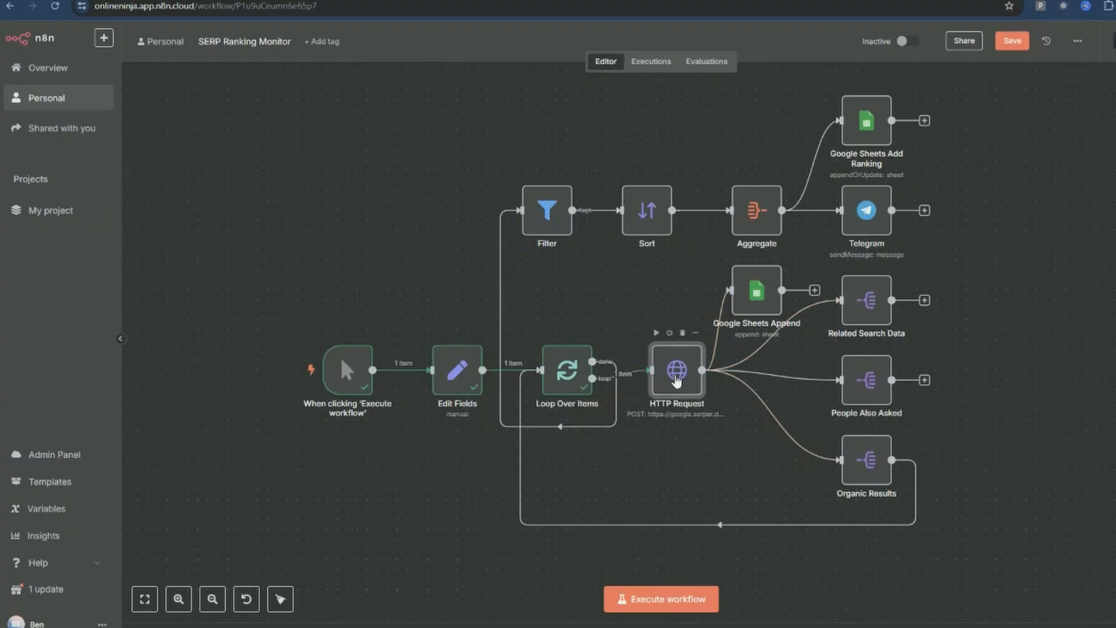
{"action": "double_click", "coordinate": [674, 370]}
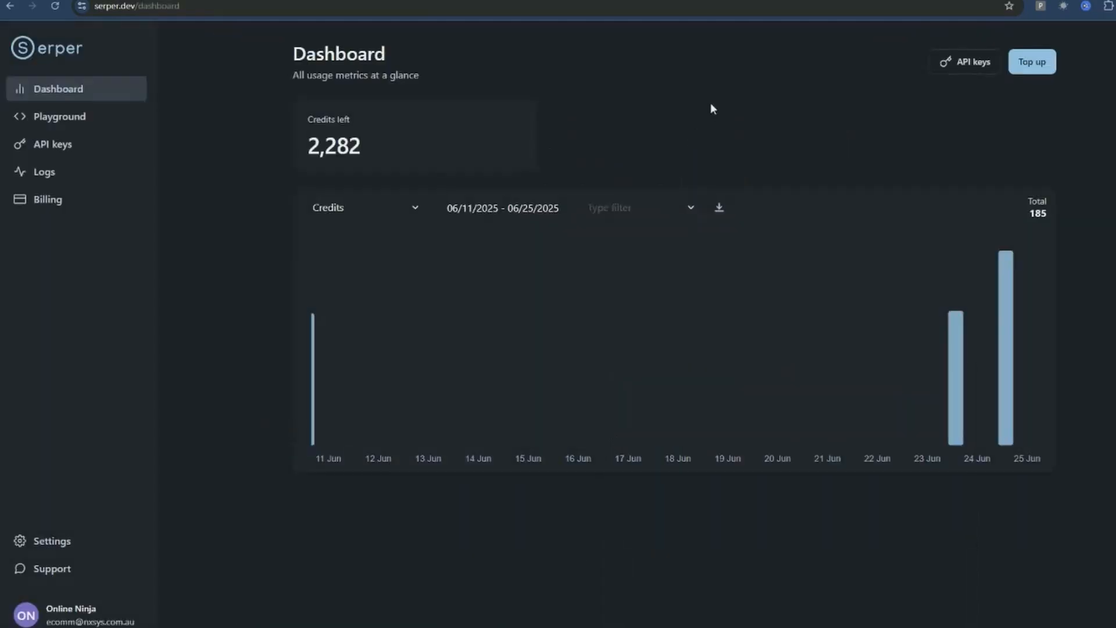
{"action": "mouse_move", "coordinate": [707, 109]}
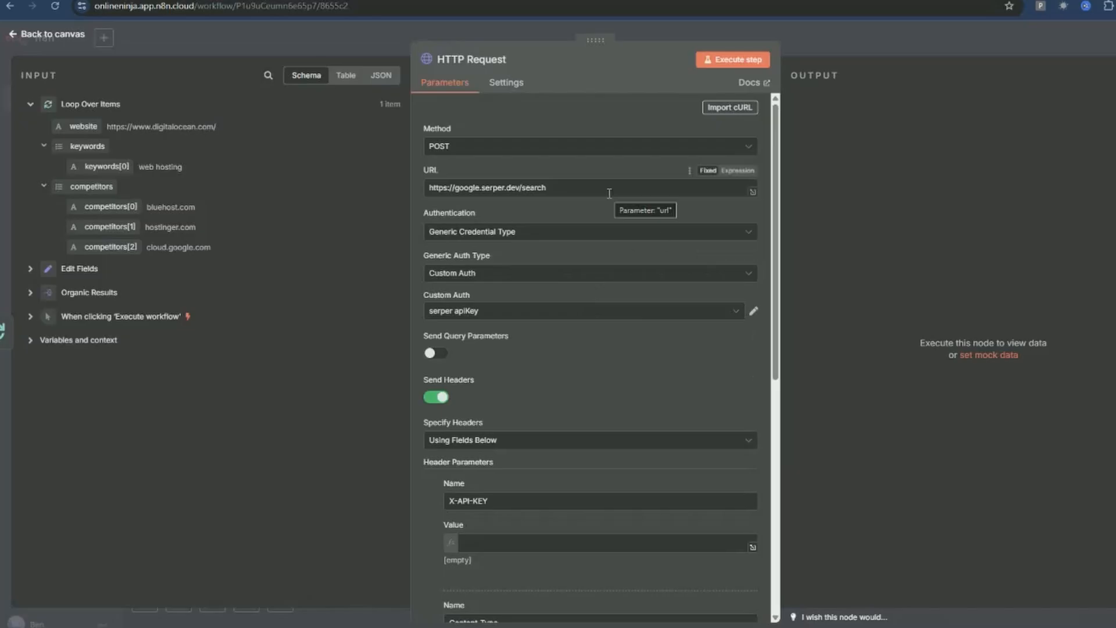
{"action": "mouse_move", "coordinate": [557, 239]}
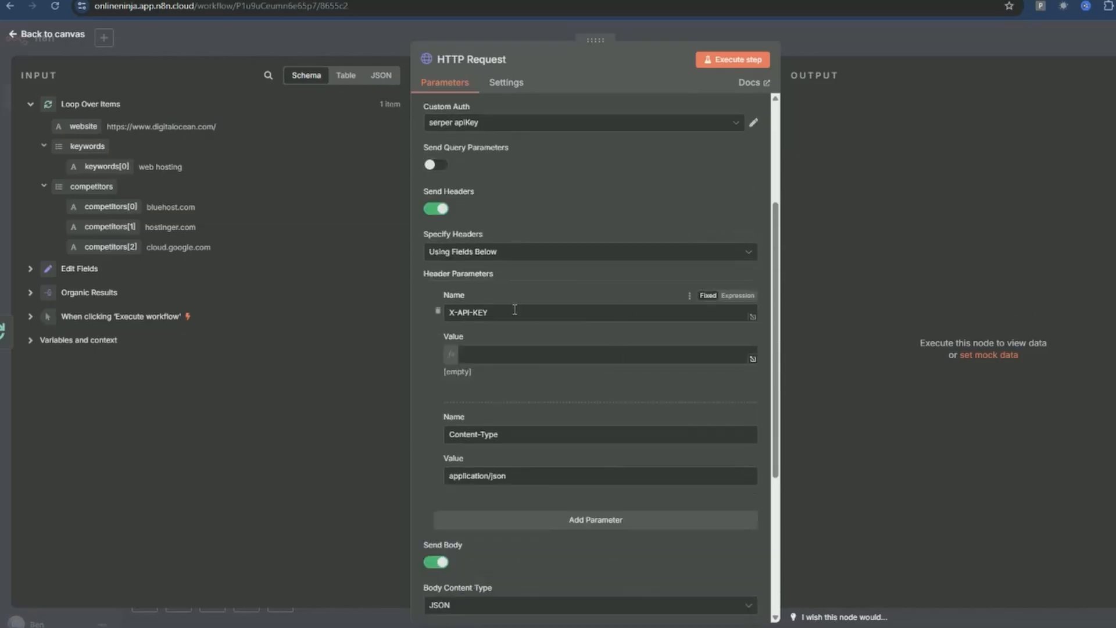
- Review the HTTP Request's X-API-KEY header and run it, returning Serper results for web hosting
{"action": "double_click", "coordinate": [467, 311]}
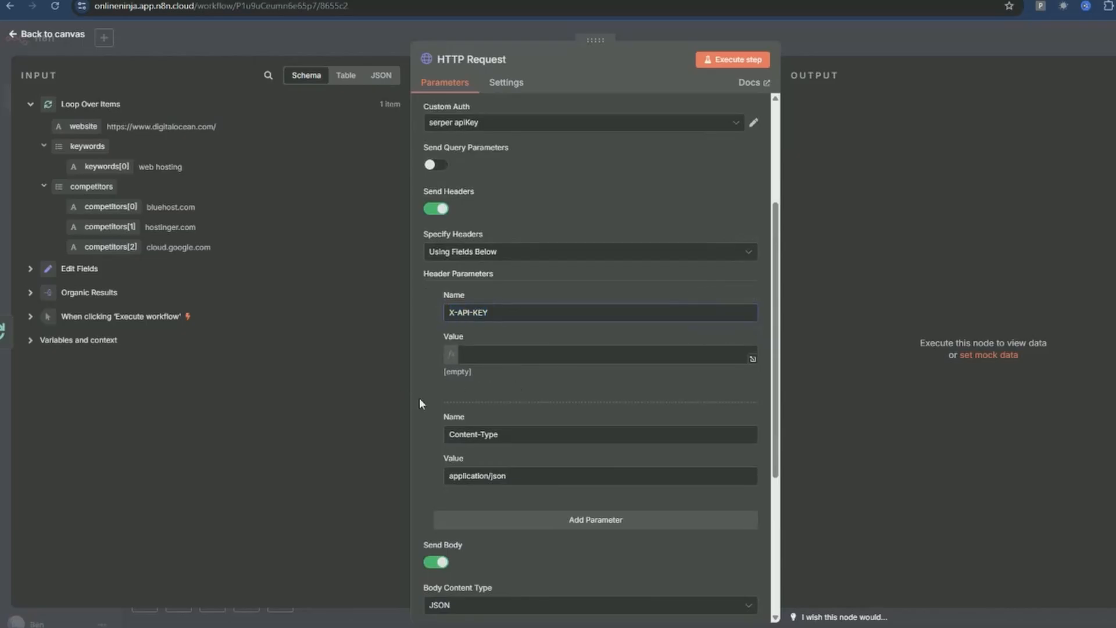
{"action": "scroll", "scroll_direction": "down", "scroll_amount": 3}
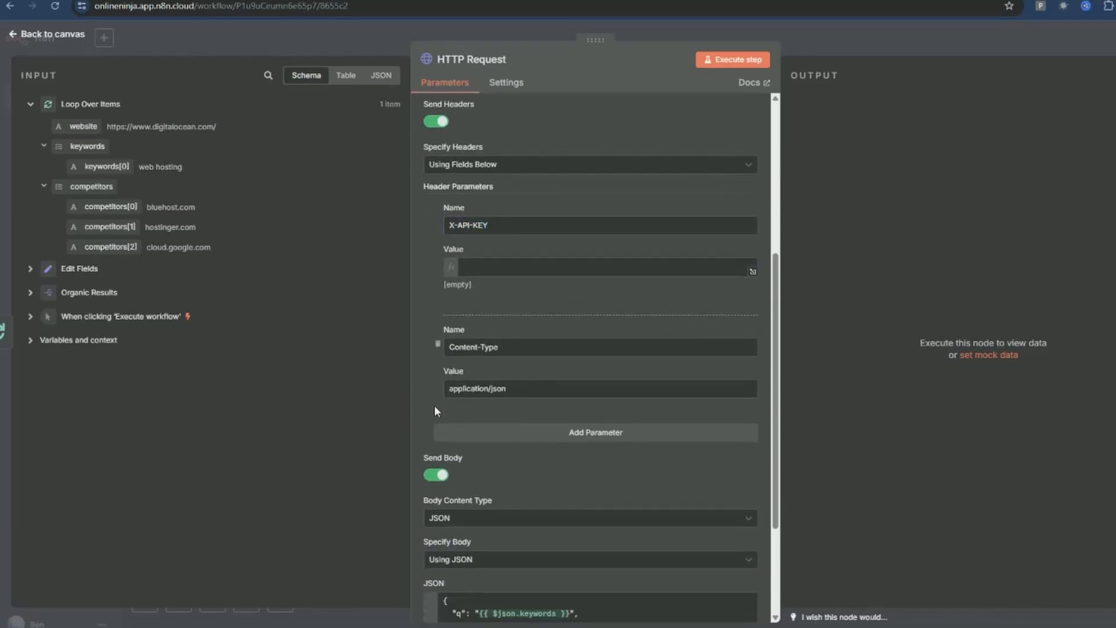
{"action": "scroll", "scroll_direction": "down", "scroll_amount": 3}
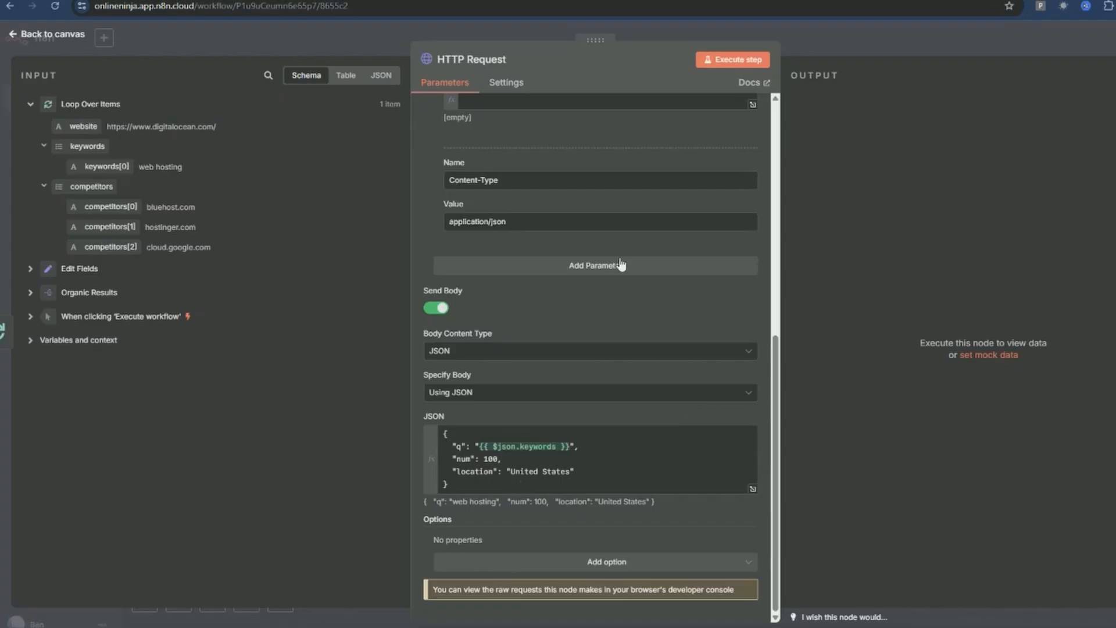
{"action": "left_click", "coordinate": [733, 60]}
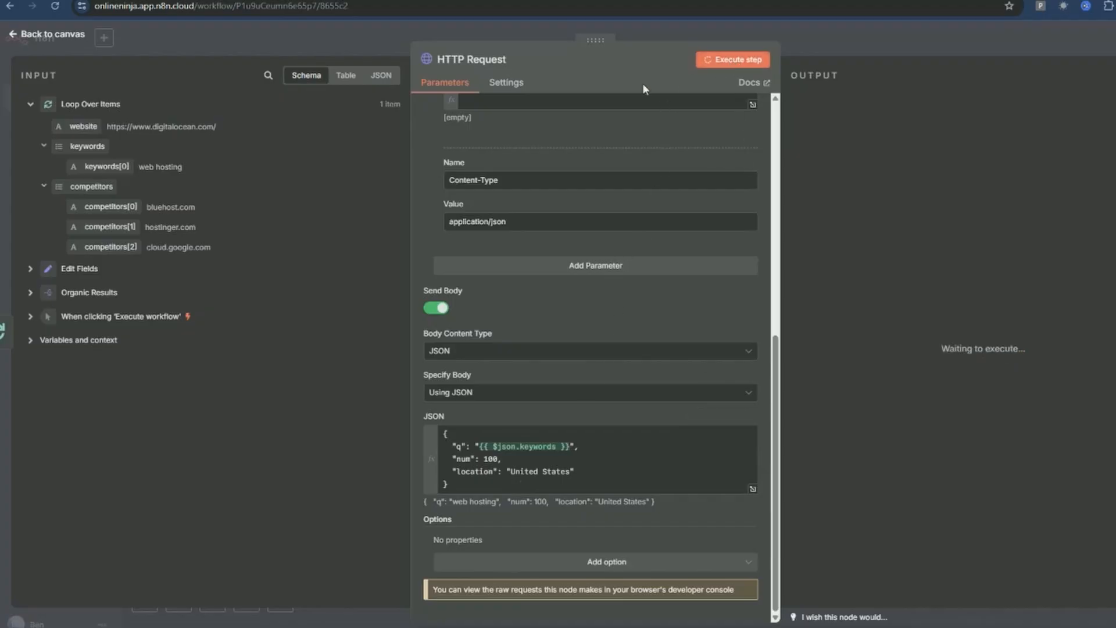
{"action": "left_click", "coordinate": [732, 59]}
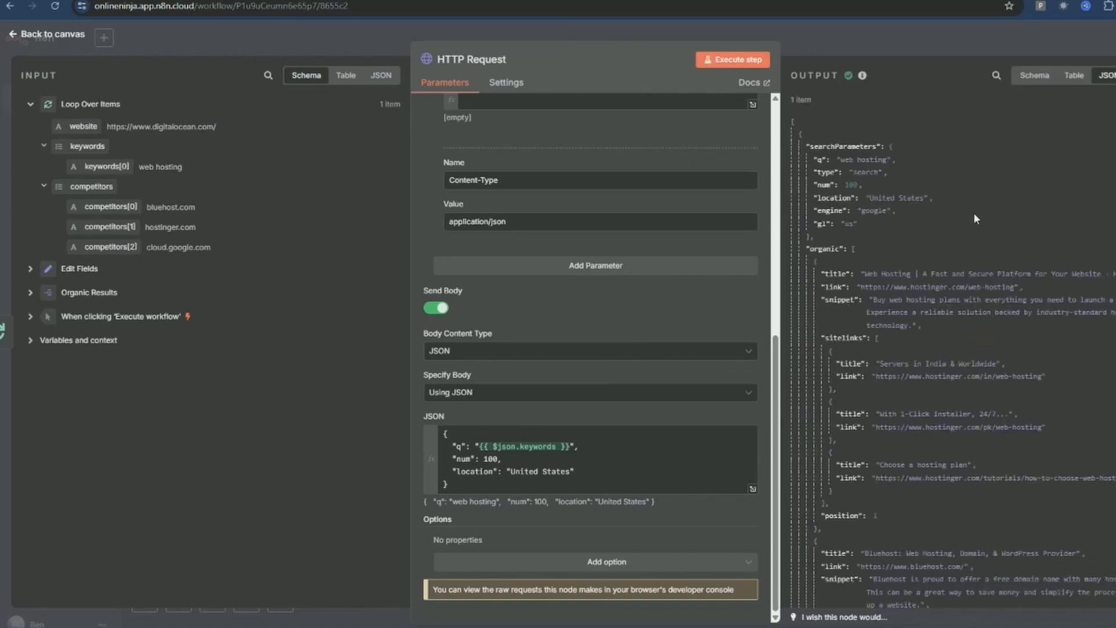
{"action": "left_click", "coordinate": [45, 33]}
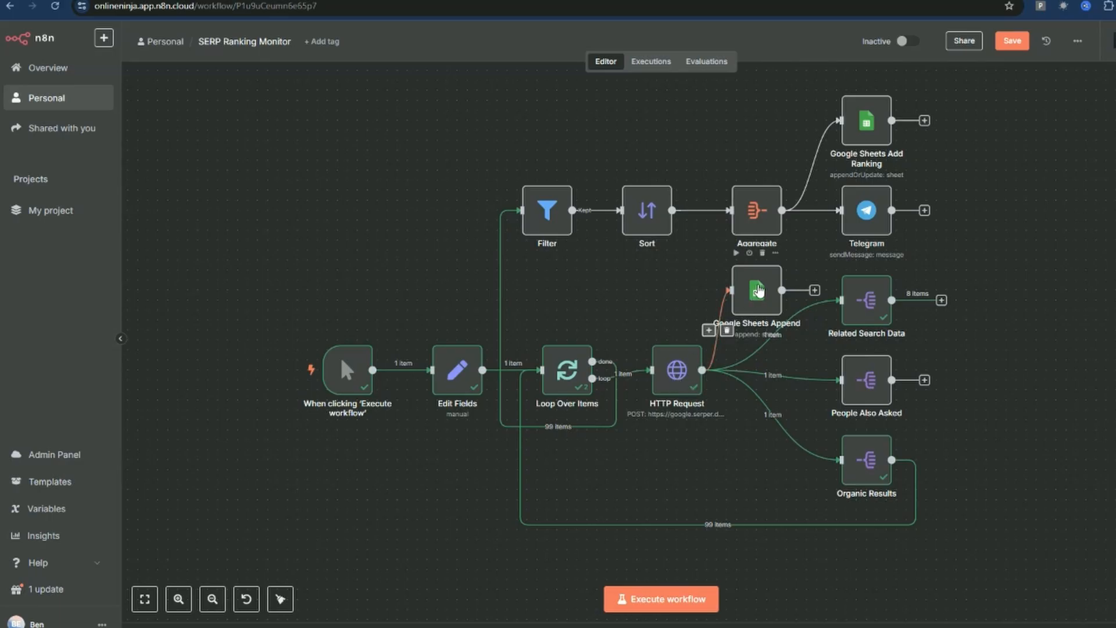
{"action": "double_click", "coordinate": [756, 289]}
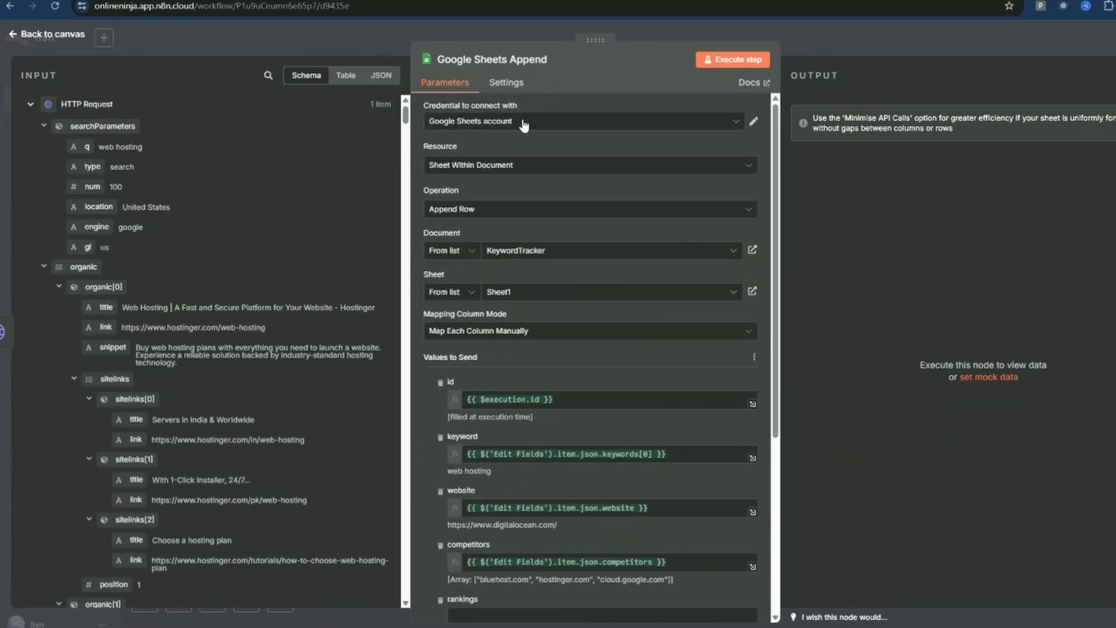
{"action": "mouse_move", "coordinate": [603, 376]}
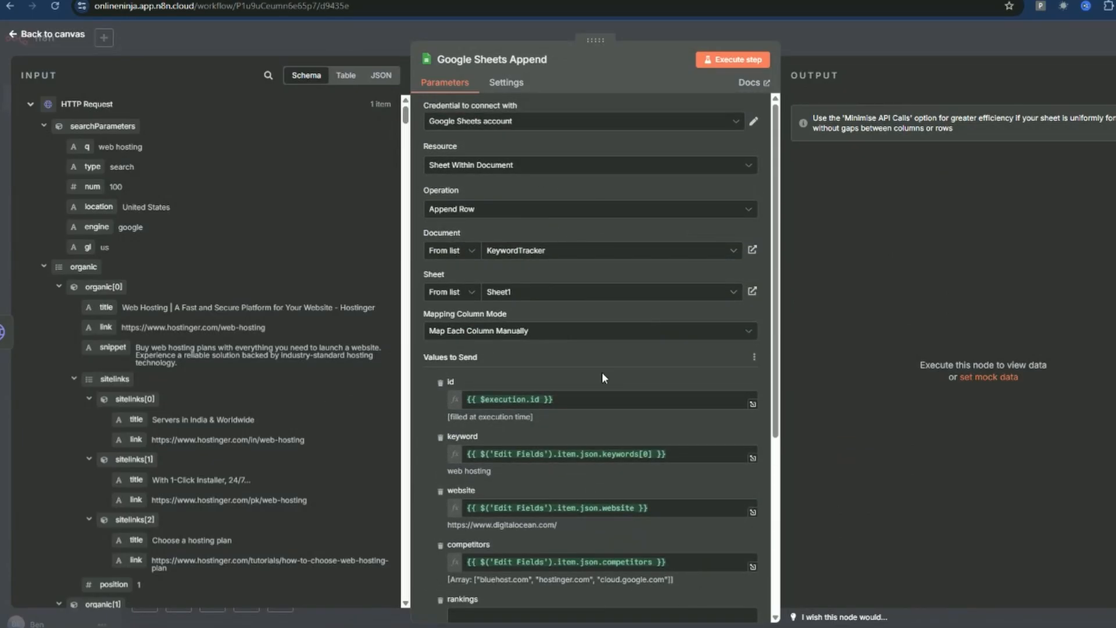
{"action": "scroll", "scroll_direction": "down", "scroll_amount": 3}
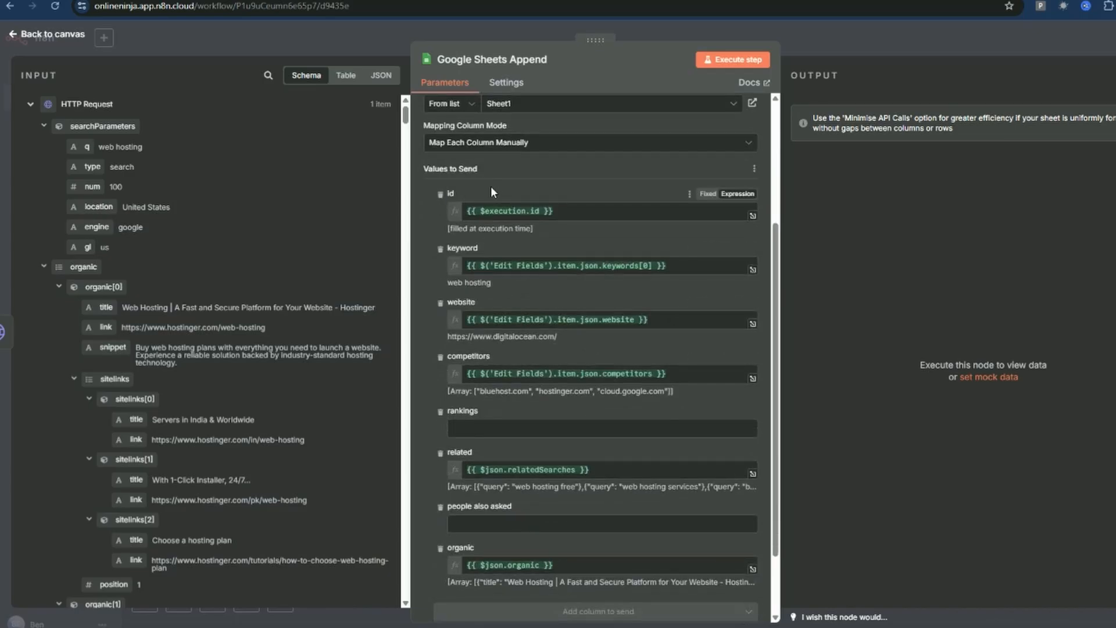
{"action": "mouse_move", "coordinate": [511, 192]}
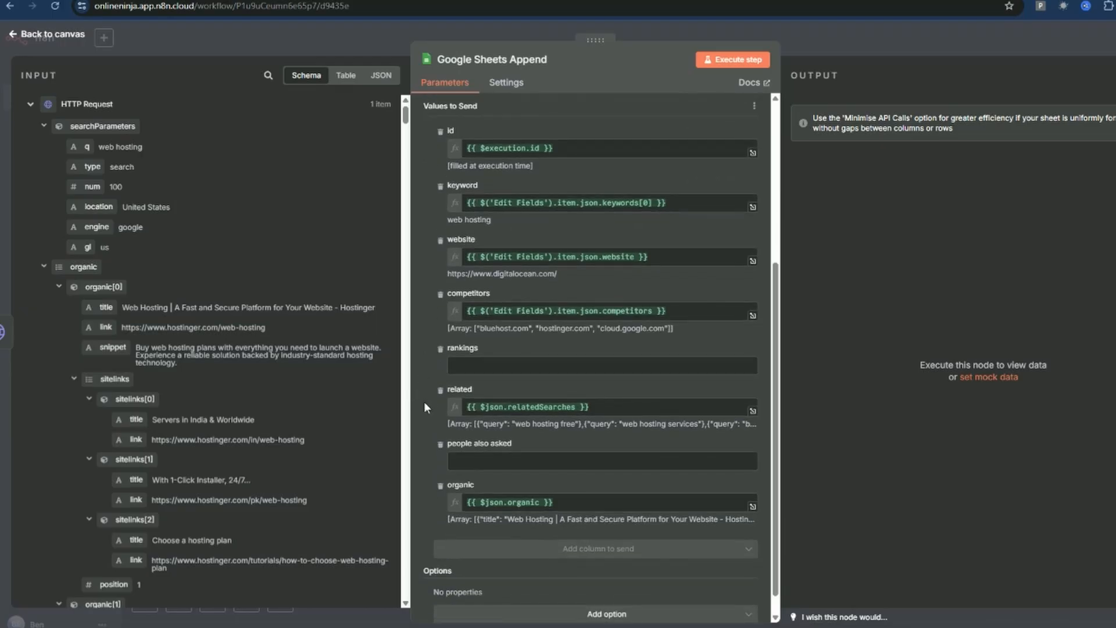
{"action": "left_click", "coordinate": [601, 461]}
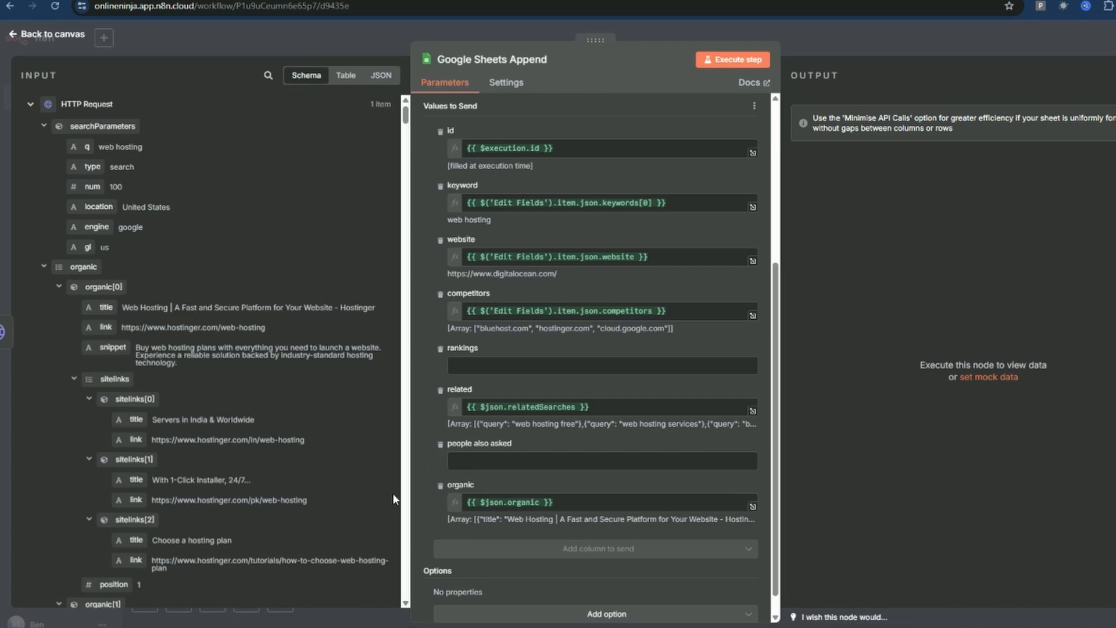
{"action": "mouse_move", "coordinate": [124, 227]}
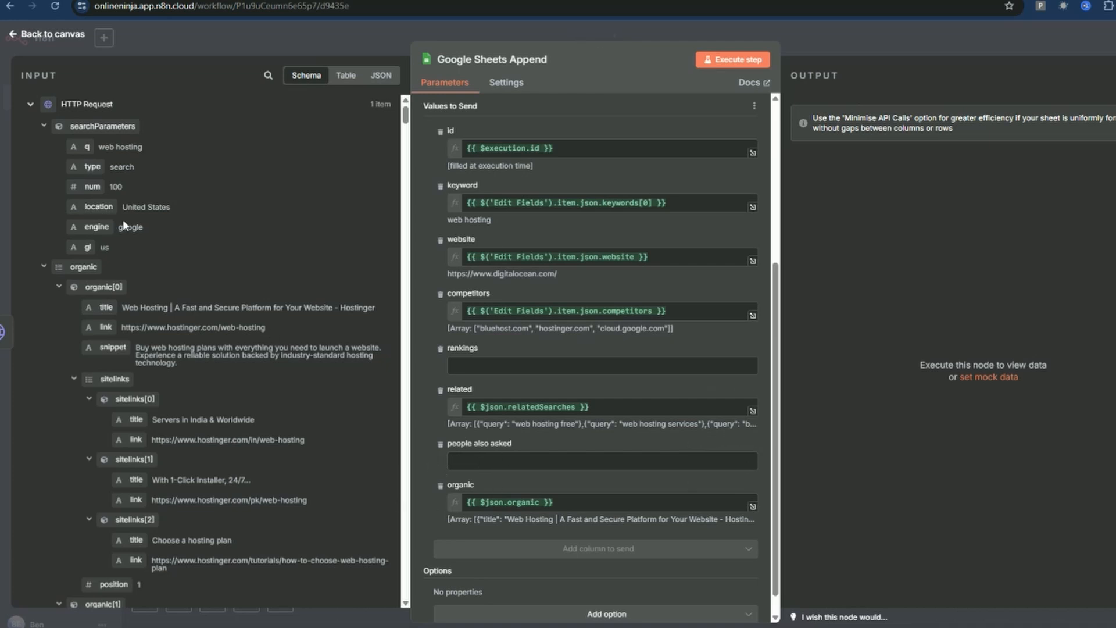
{"action": "left_click", "coordinate": [45, 34]}
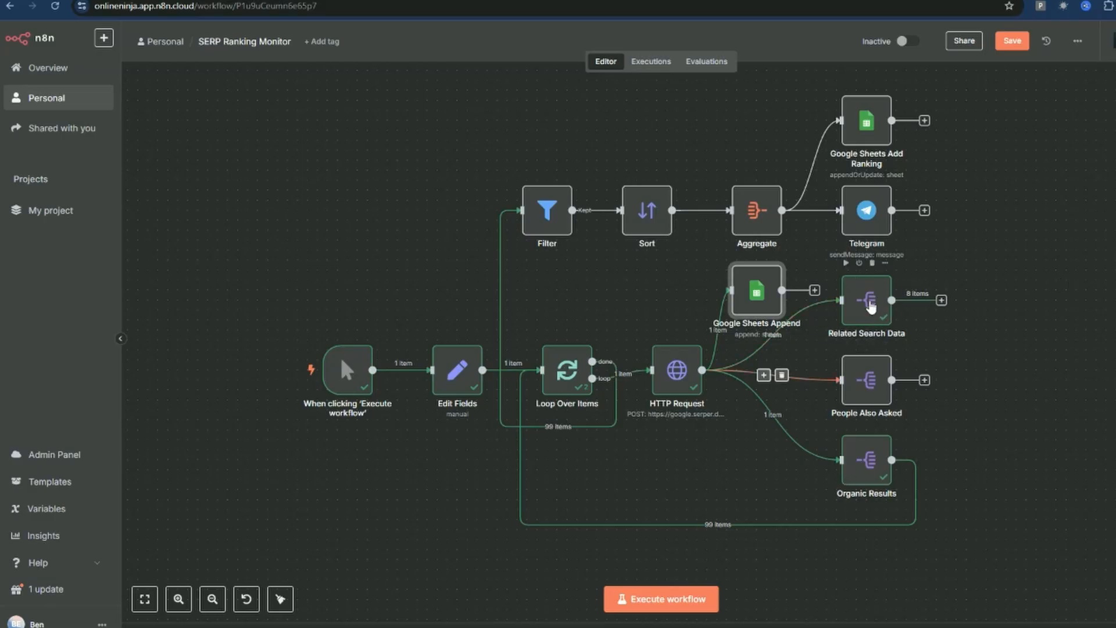
- Inspect the Related Search Data step's 8 related queries such as web hosting free, then return to canvas
{"action": "double_click", "coordinate": [866, 300]}
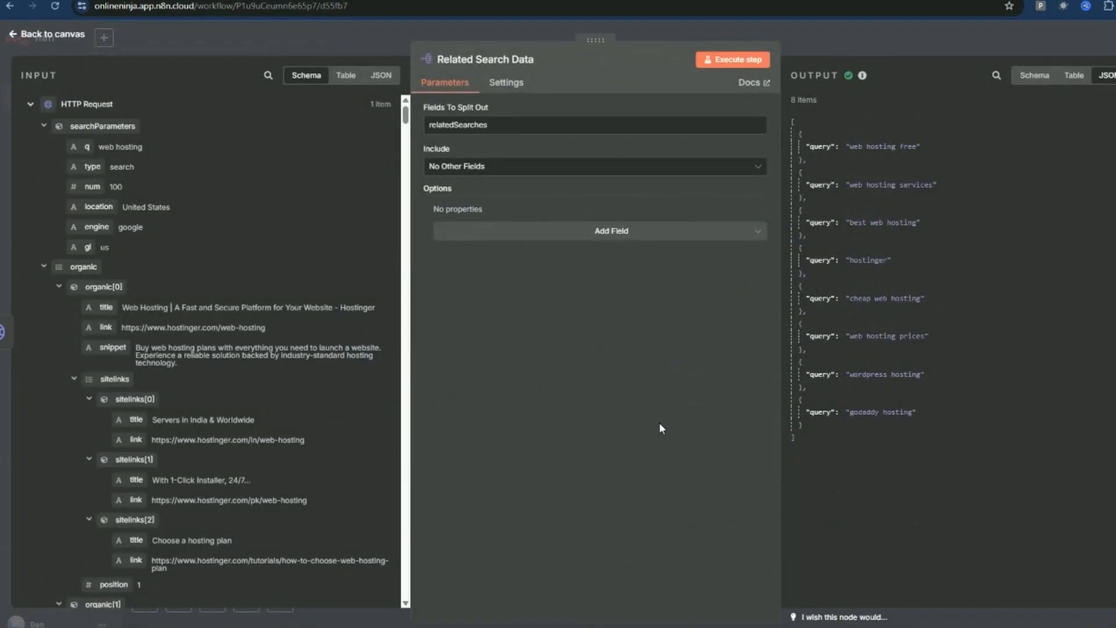
{"action": "mouse_move", "coordinate": [850, 148]}
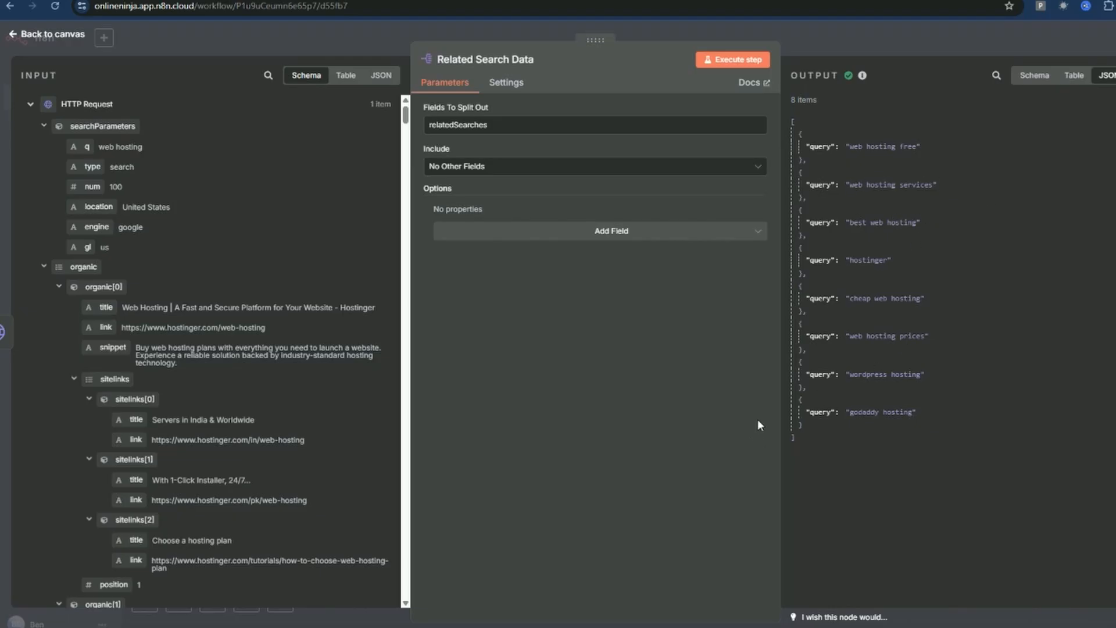
{"action": "left_click", "coordinate": [46, 34]}
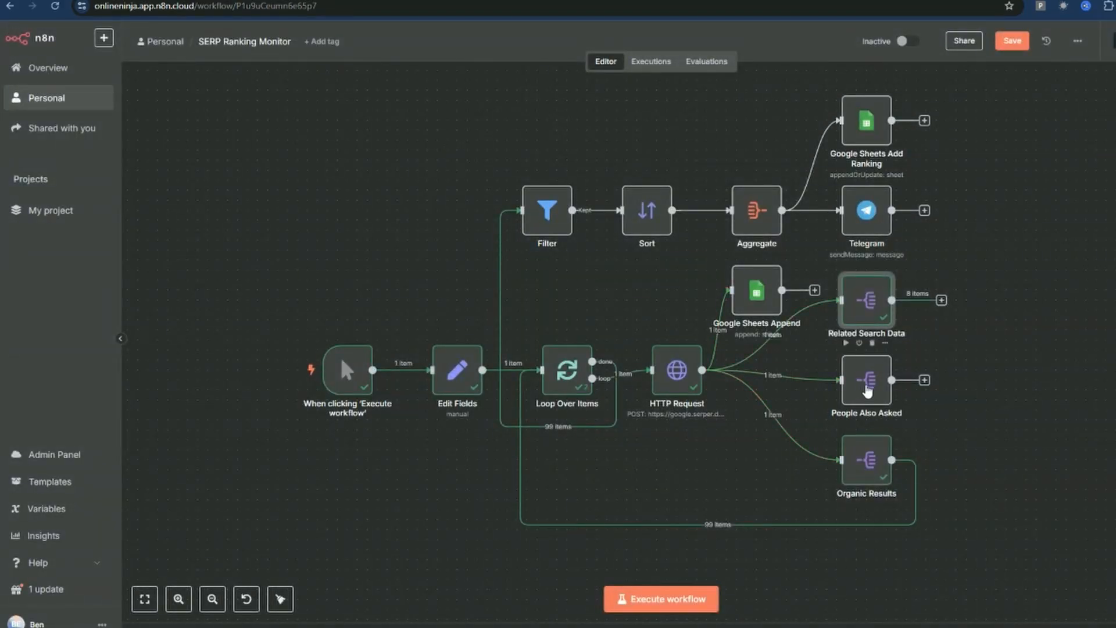
{"action": "double_click", "coordinate": [864, 379]}
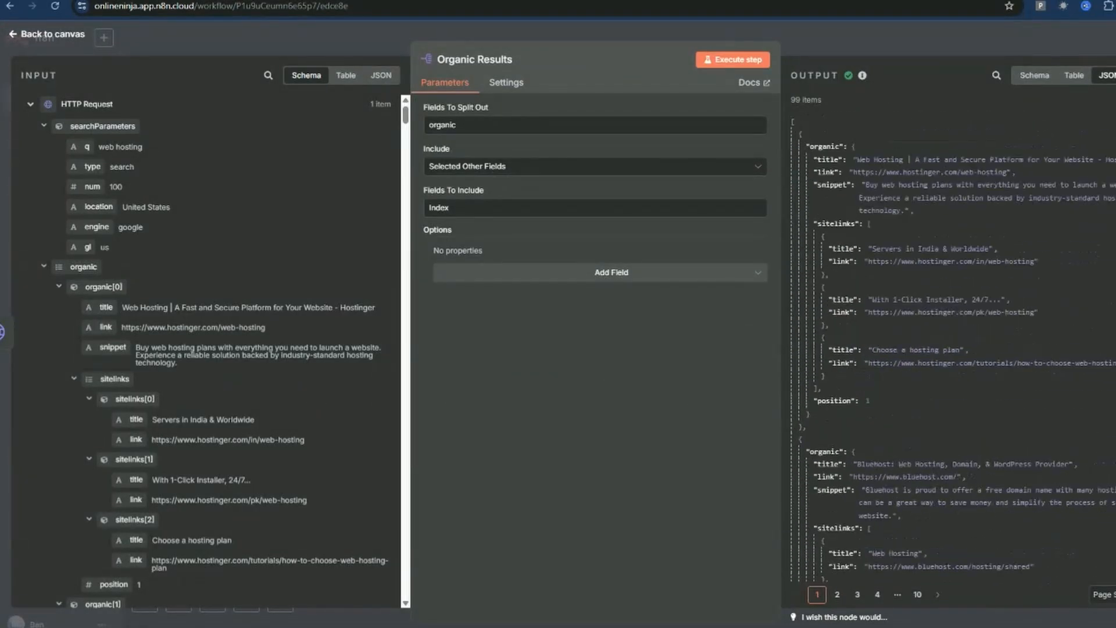
{"action": "left_click", "coordinate": [46, 33]}
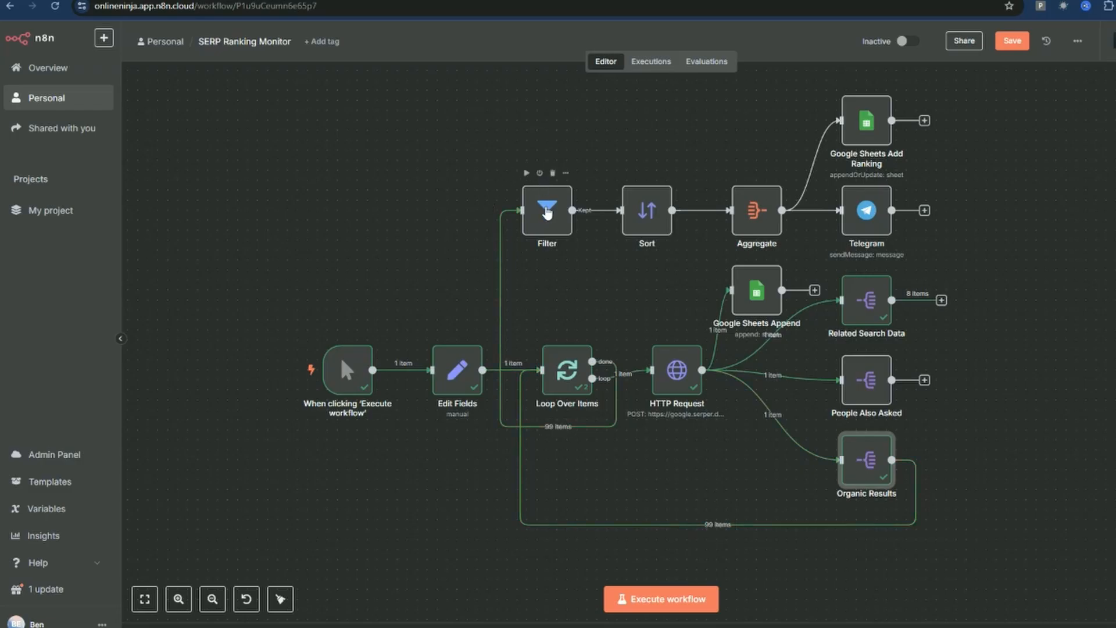
- Review the Filter's OR link conditions and run it, keeping 6 of 99 organic results
{"action": "left_click", "coordinate": [547, 209]}
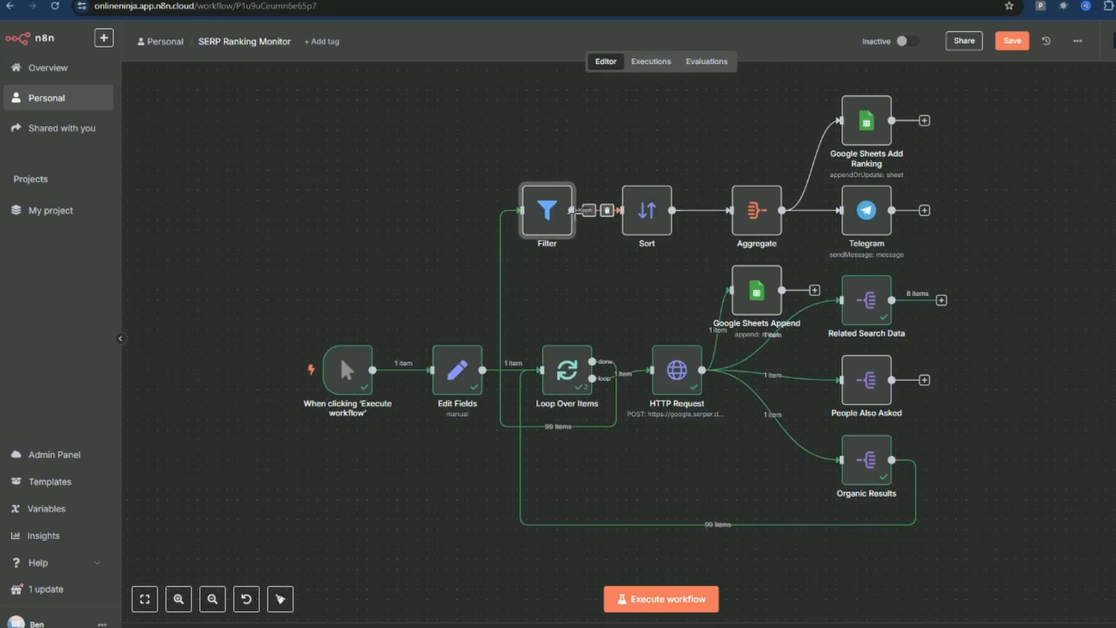
{"action": "double_click", "coordinate": [546, 209]}
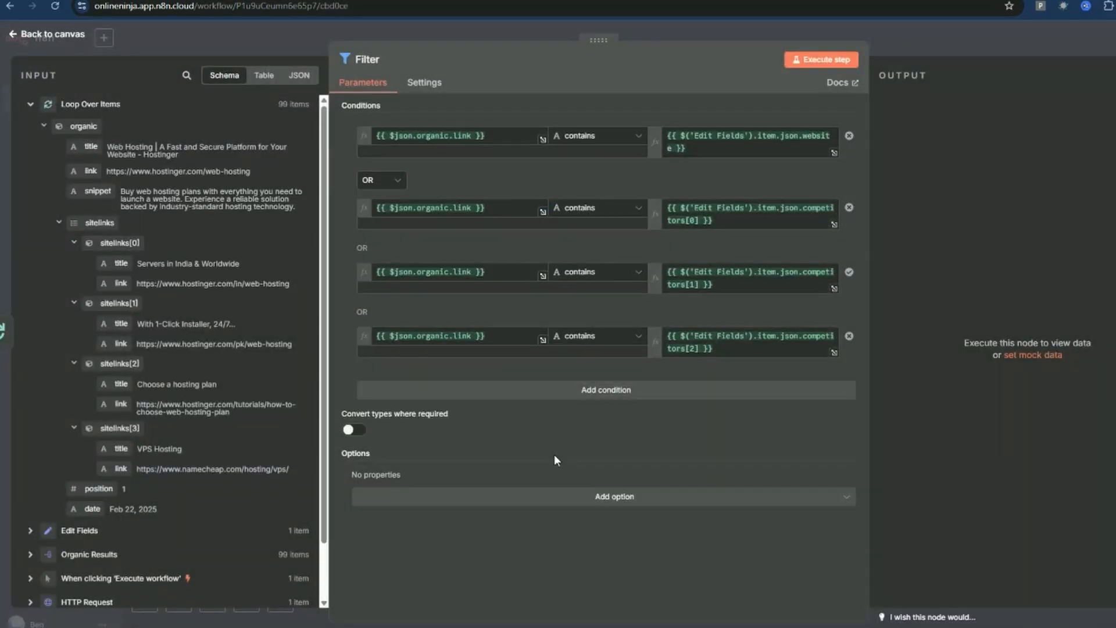
{"action": "mouse_move", "coordinate": [817, 188]}
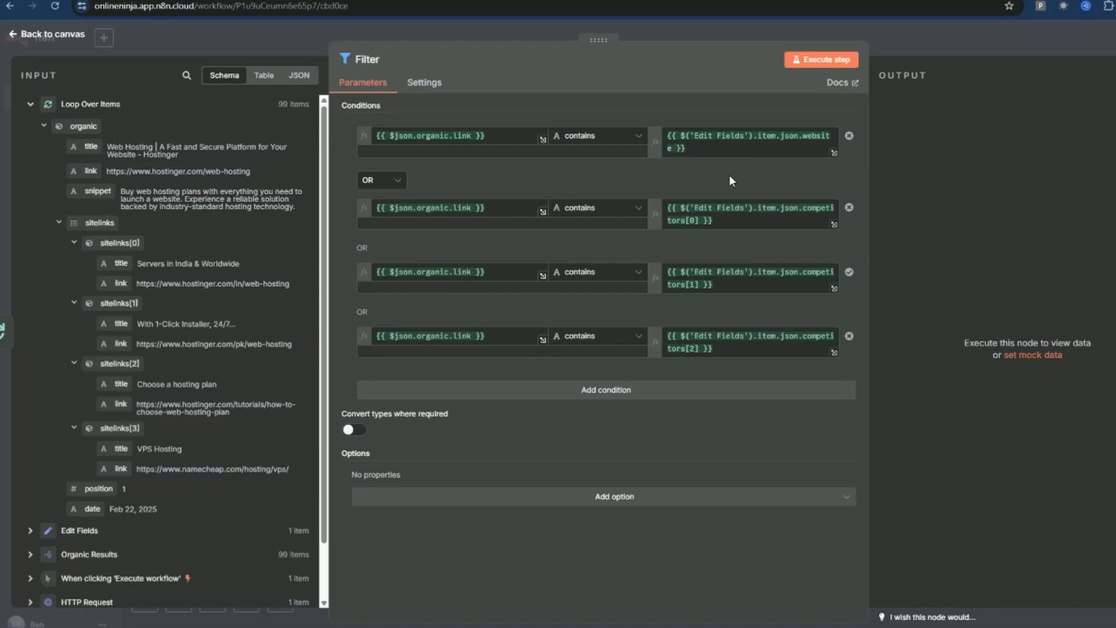
{"action": "mouse_move", "coordinate": [651, 165]}
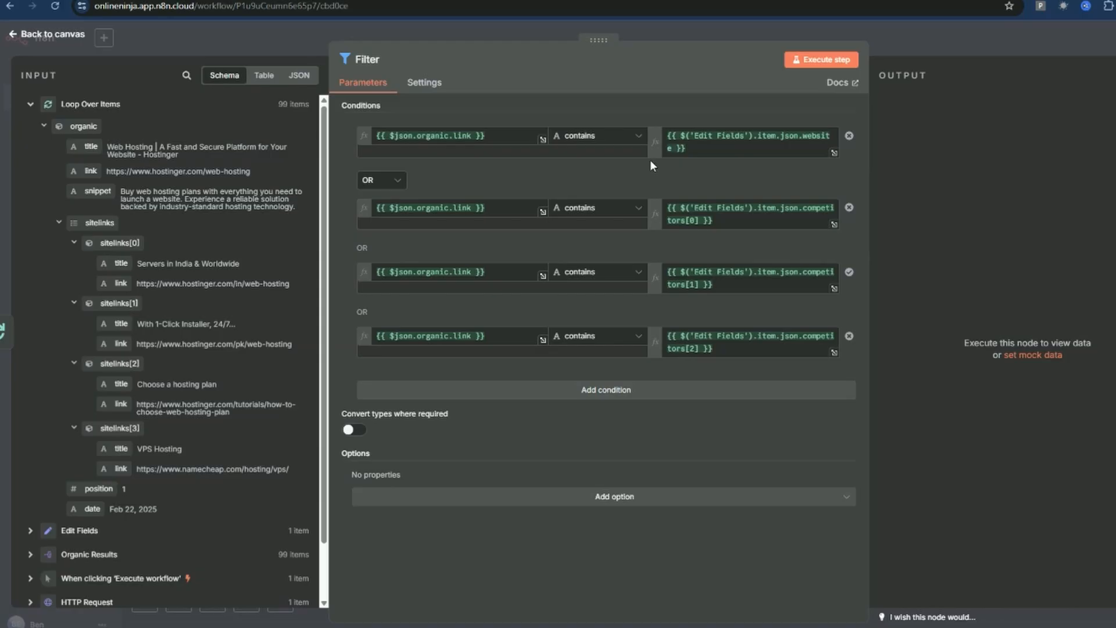
{"action": "mouse_move", "coordinate": [676, 176]}
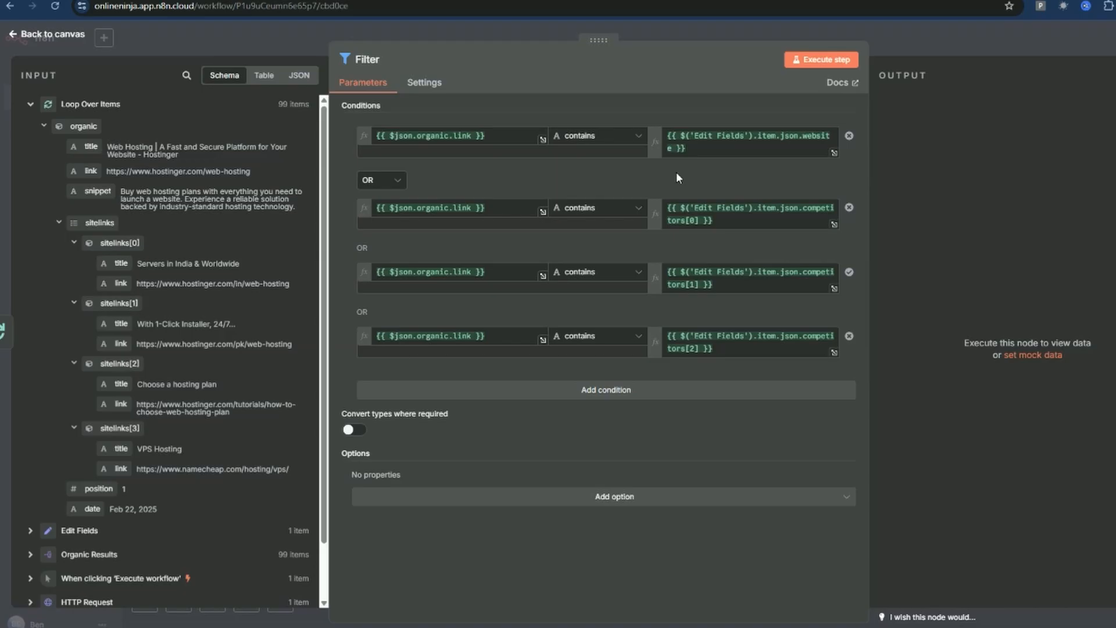
{"action": "mouse_move", "coordinate": [703, 176]}
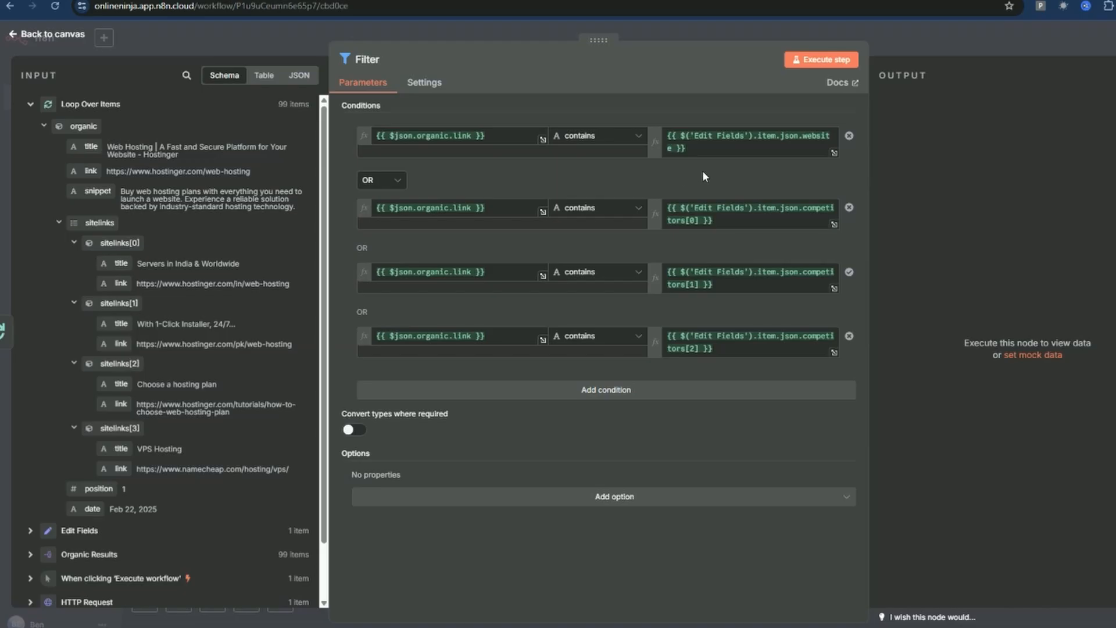
{"action": "mouse_move", "coordinate": [768, 65]}
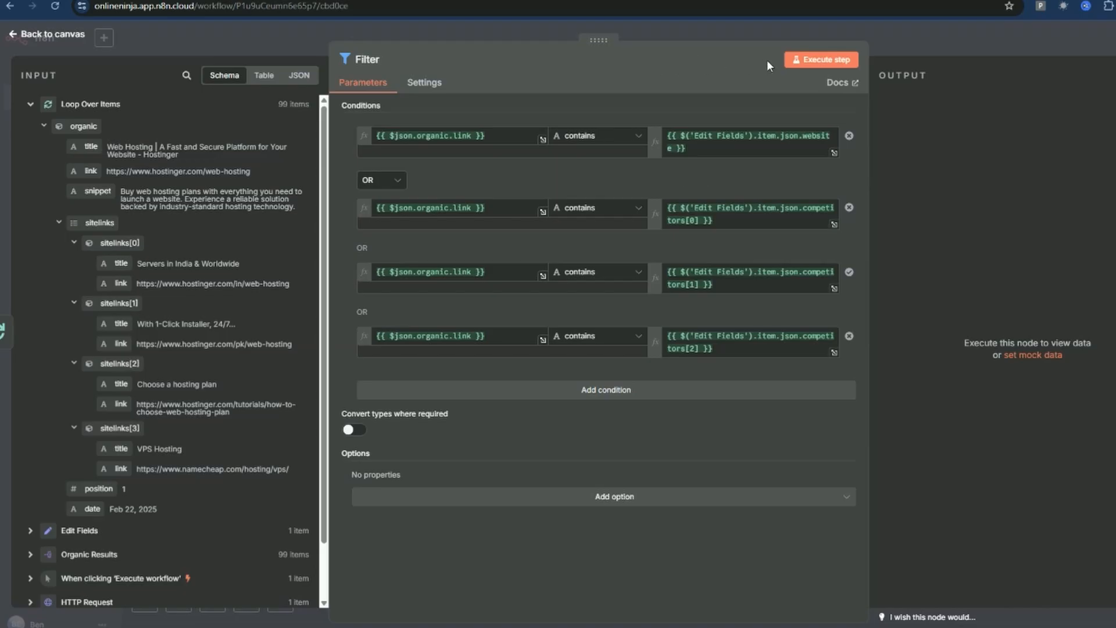
{"action": "left_click", "coordinate": [820, 59]}
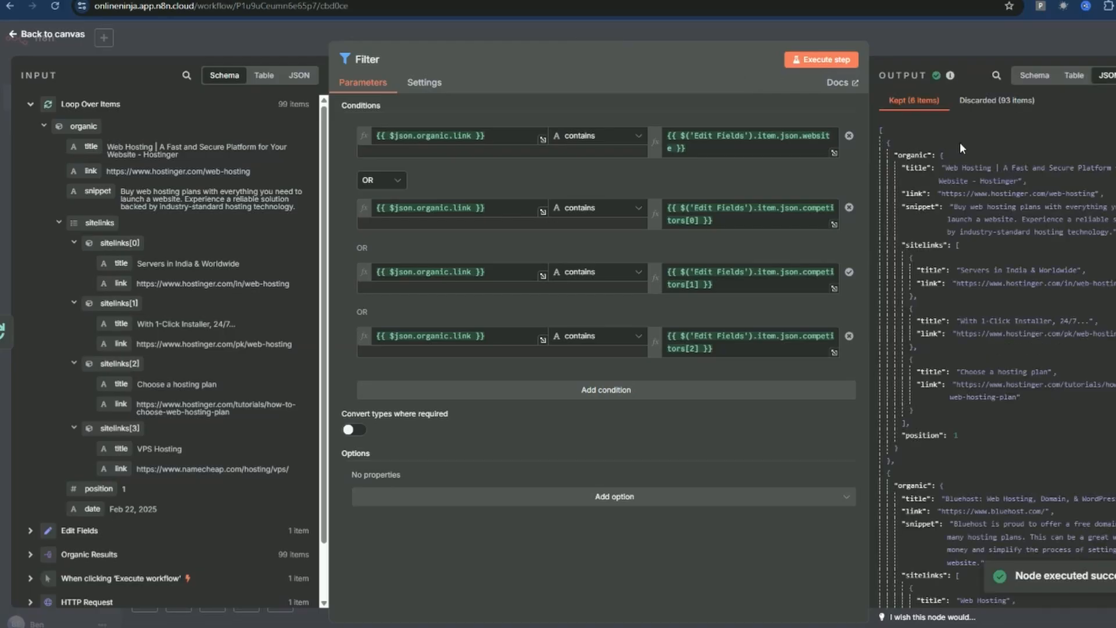
{"action": "mouse_move", "coordinate": [1006, 129]}
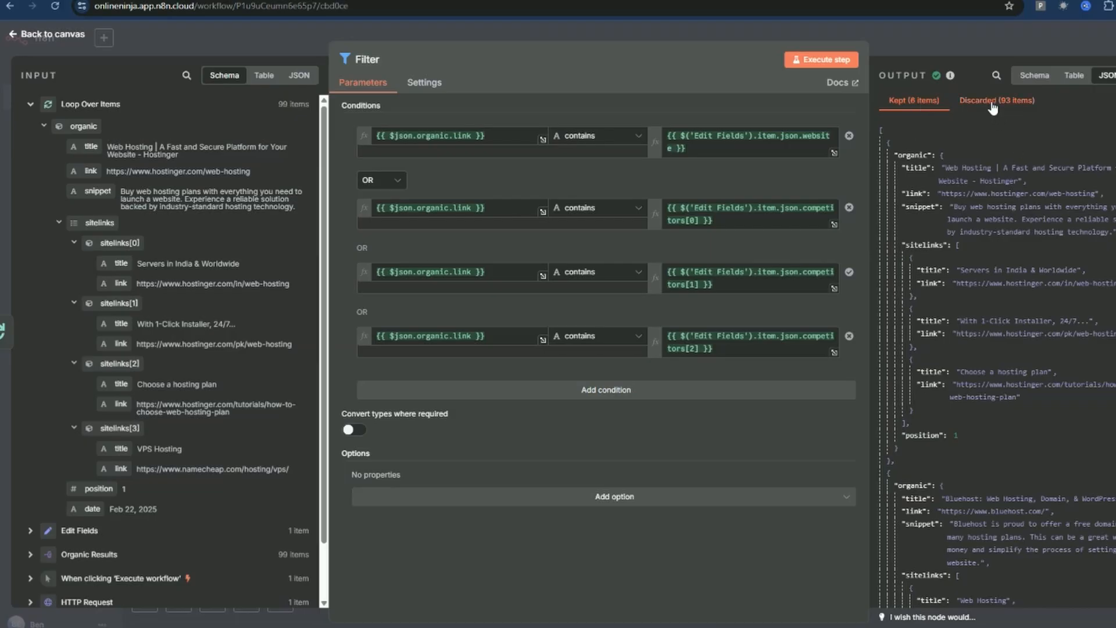
{"action": "left_click", "coordinate": [45, 34]}
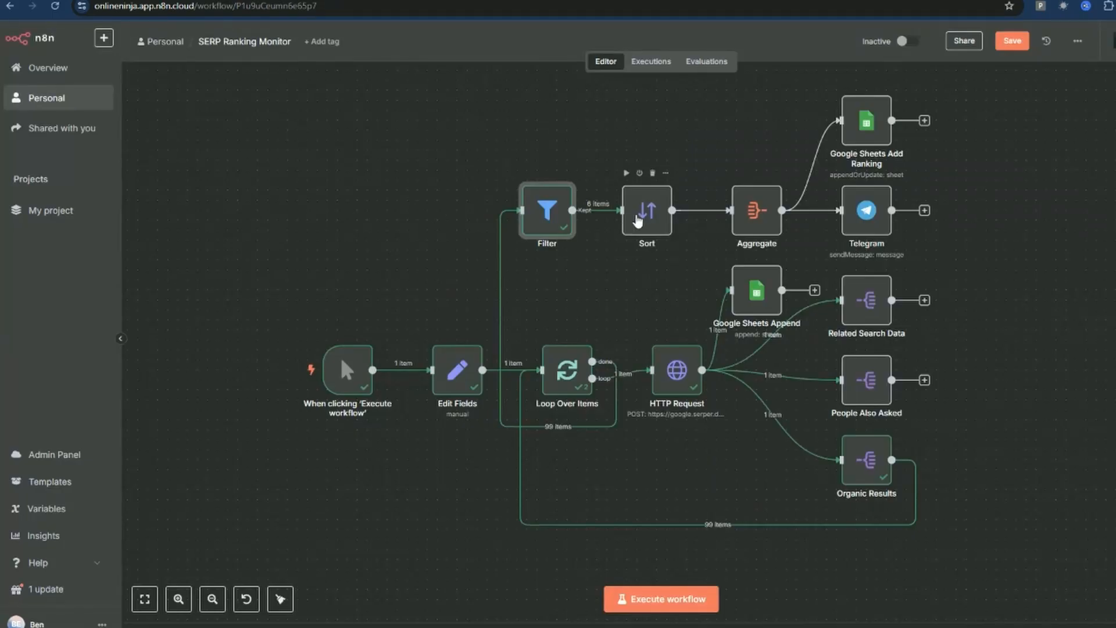
- Confirm the Sort step orders results by organic.position ascending
{"action": "double_click", "coordinate": [645, 210]}
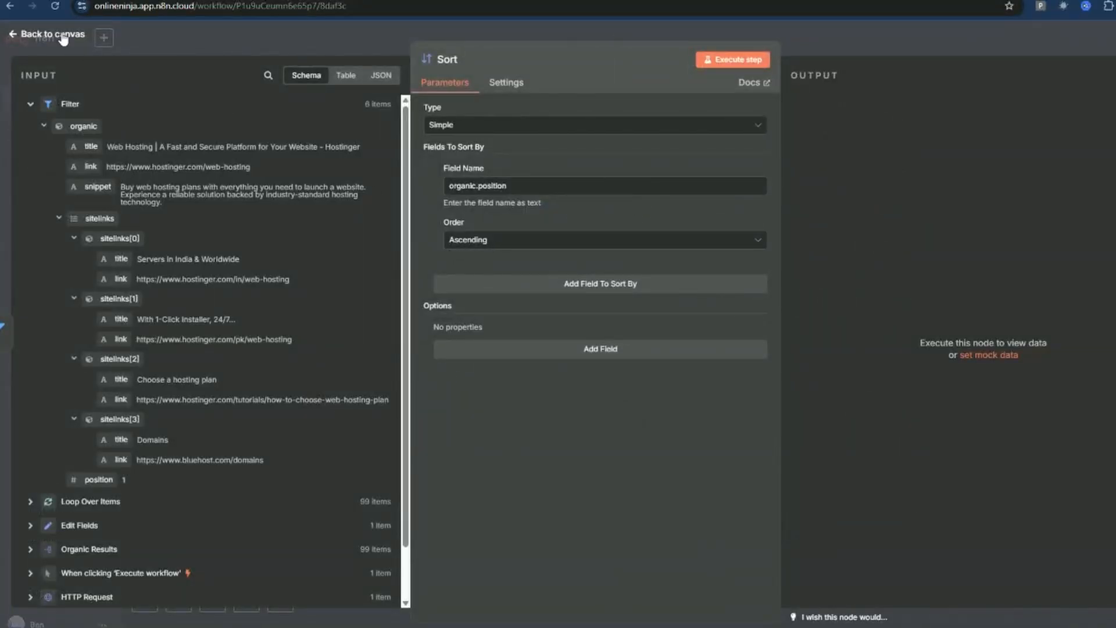
{"action": "left_click", "coordinate": [52, 33]}
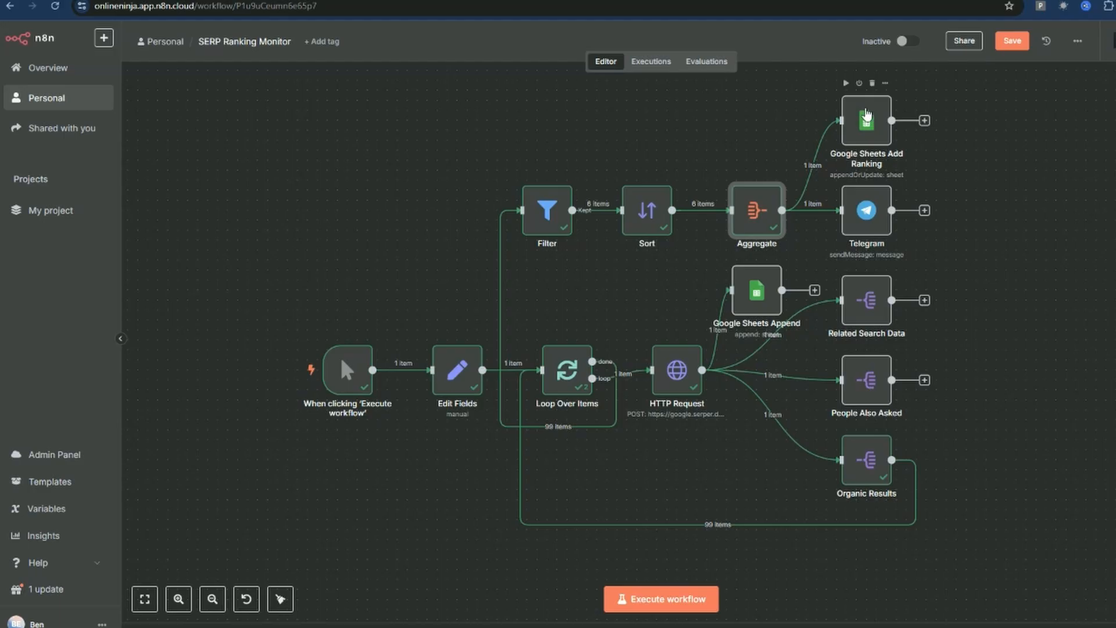
{"action": "mouse_move", "coordinate": [877, 221]}
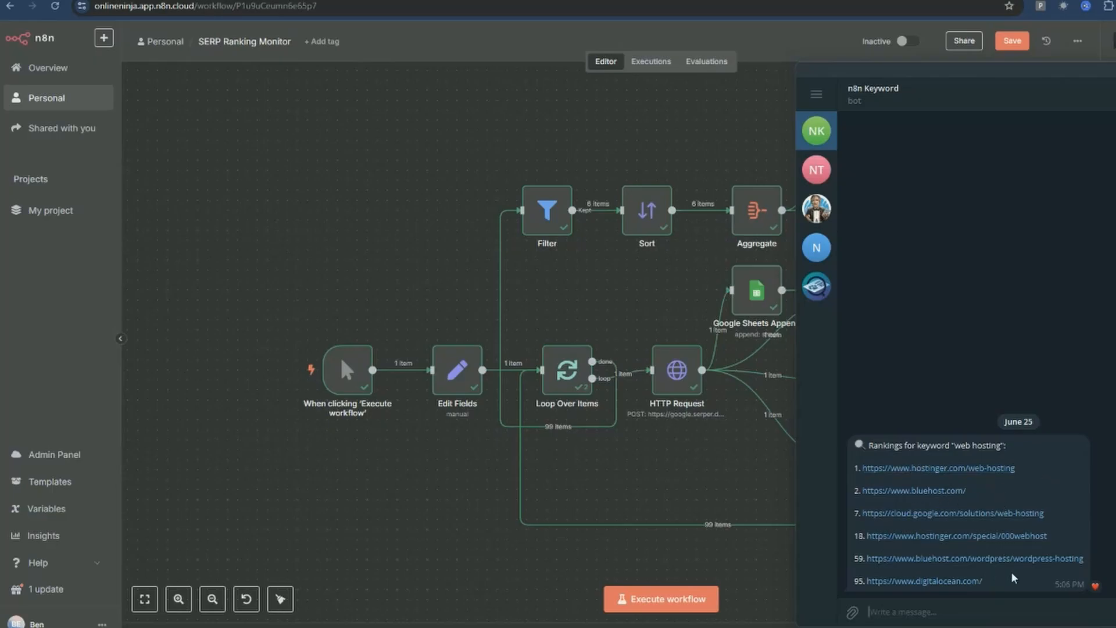
{"action": "mouse_move", "coordinate": [987, 584]}
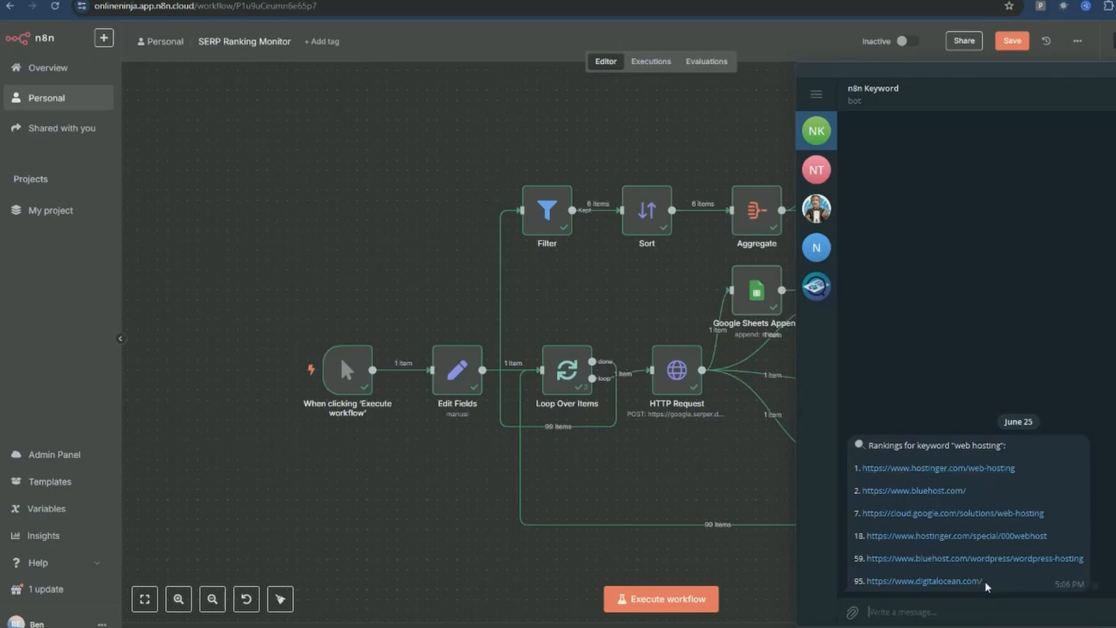
- Read the n8n Keyword bot's web hosting rankings message in Telegram
{"action": "double_click", "coordinate": [923, 581]}
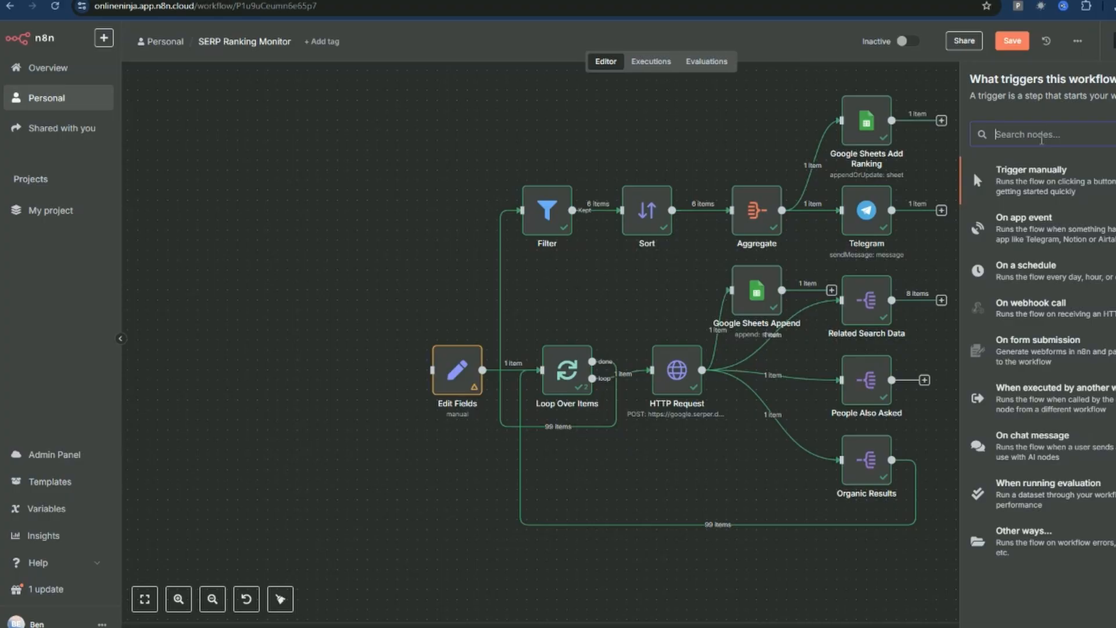
- Replace the manual trigger with a Schedule Trigger running every 7 days at 1pm
{"action": "left_click", "coordinate": [1025, 271]}
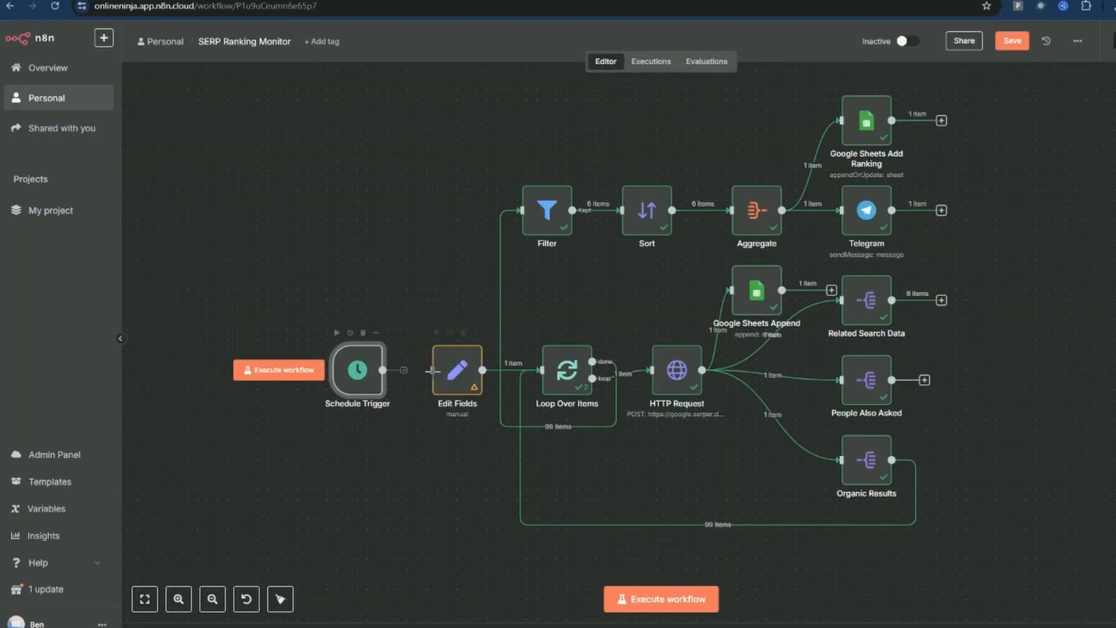
{"action": "double_click", "coordinate": [355, 369]}
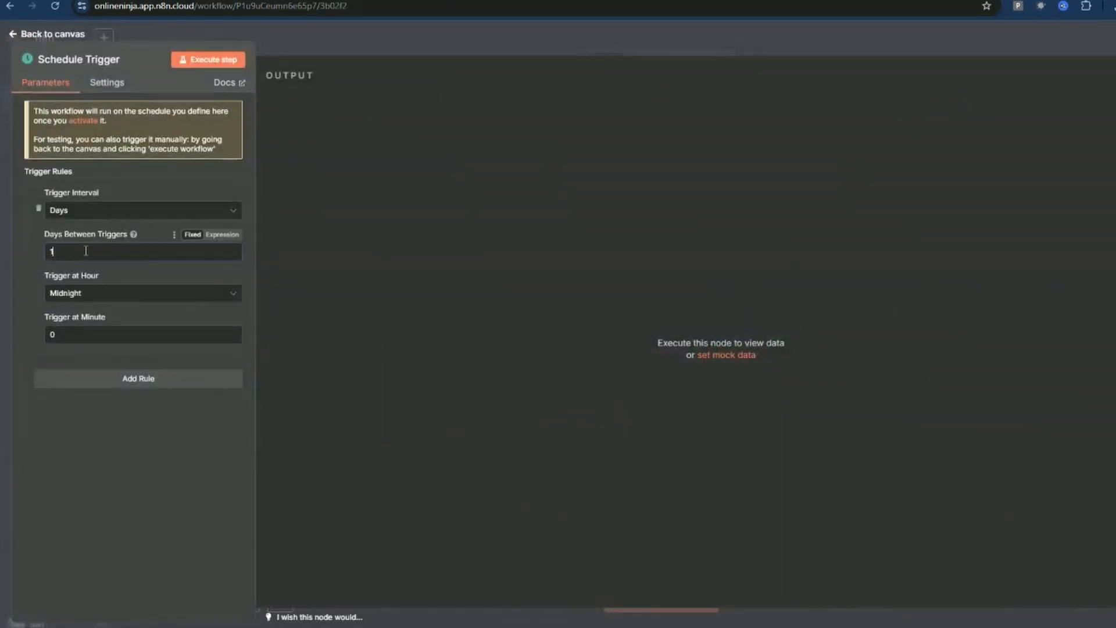
{"action": "type", "text": "7"}
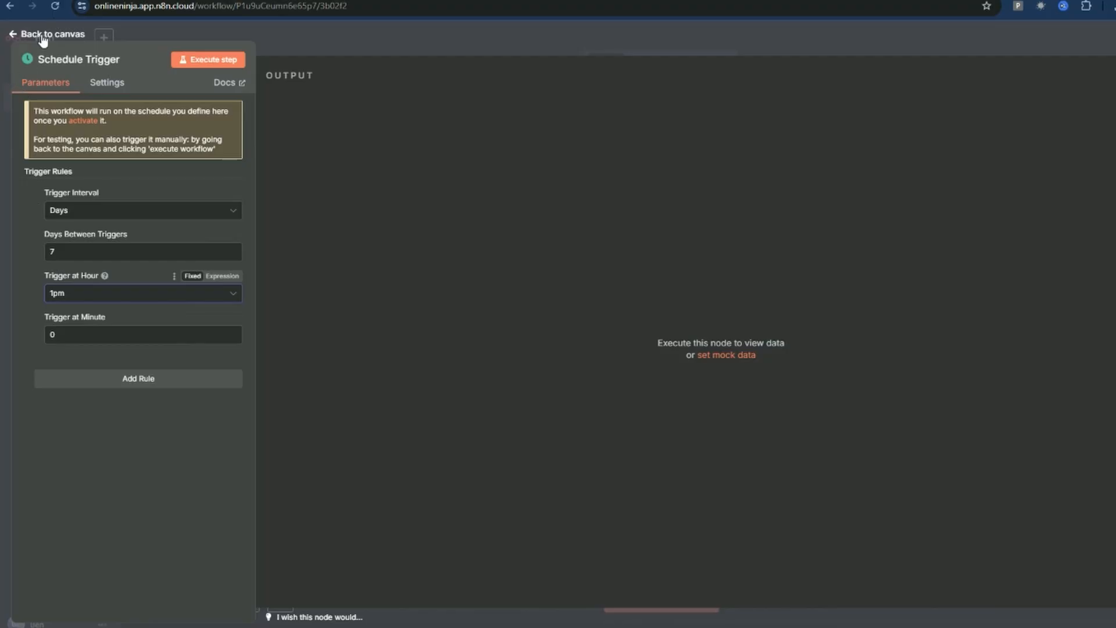
{"action": "left_click", "coordinate": [51, 34]}
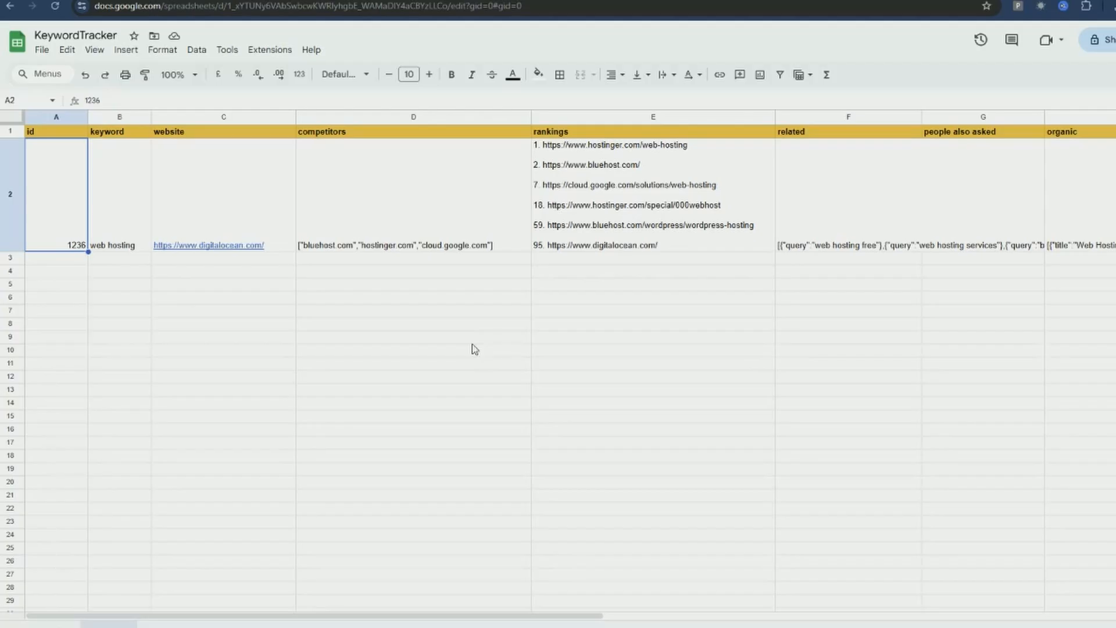
- Select cell A2 in KeywordTracker to inspect the logged web hosting row
{"action": "left_click", "coordinate": [652, 284]}
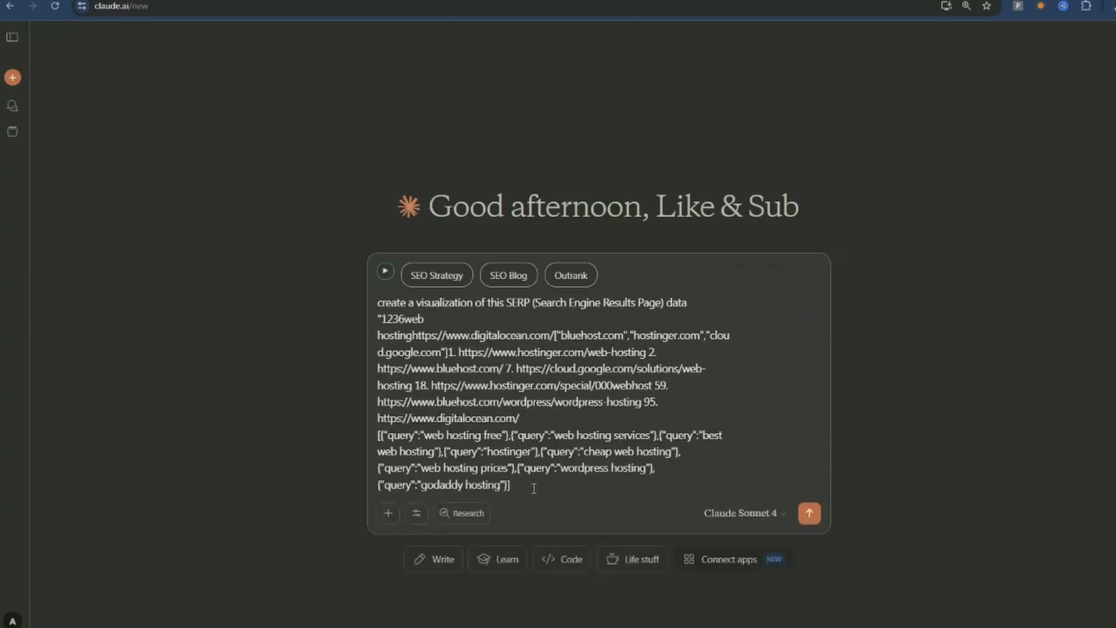
- Send the ranking-data prompt and review Claude's Web Hosting SERP Analysis dashboard
{"action": "left_click", "coordinate": [809, 512]}
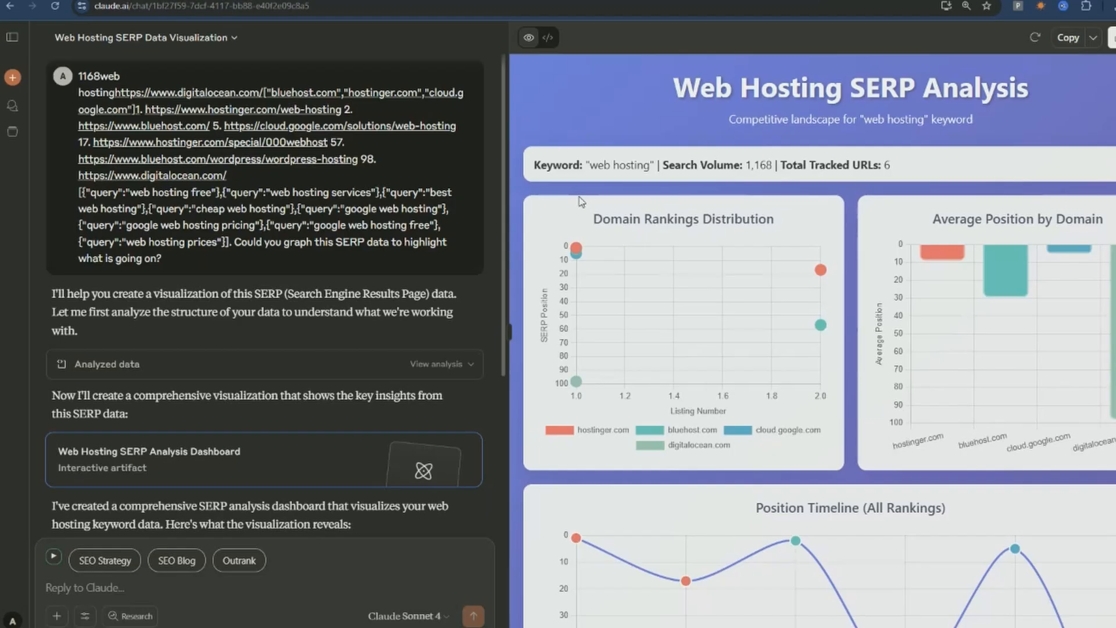
{"action": "mouse_move", "coordinate": [877, 150]}
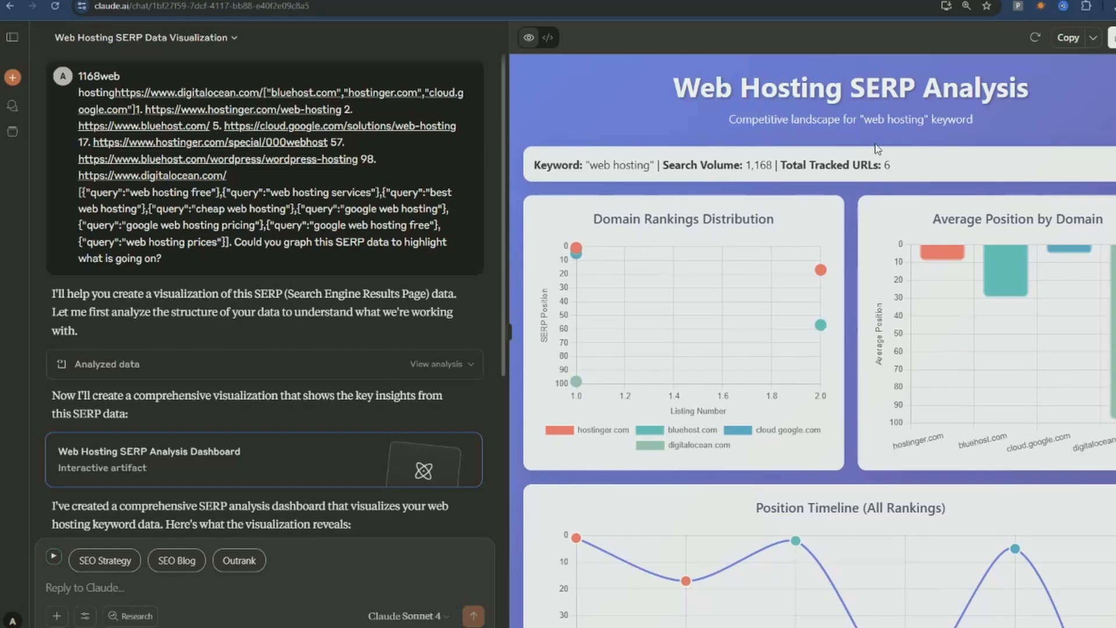
{"action": "scroll", "scroll_direction": "down", "scroll_amount": 3}
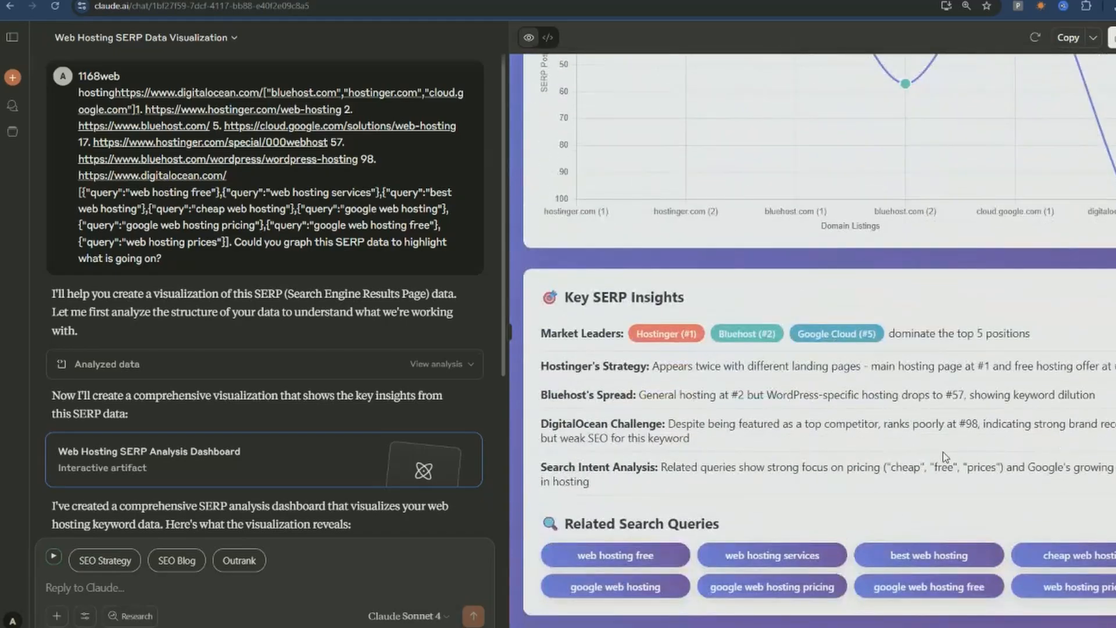
{"action": "mouse_move", "coordinate": [949, 458]}
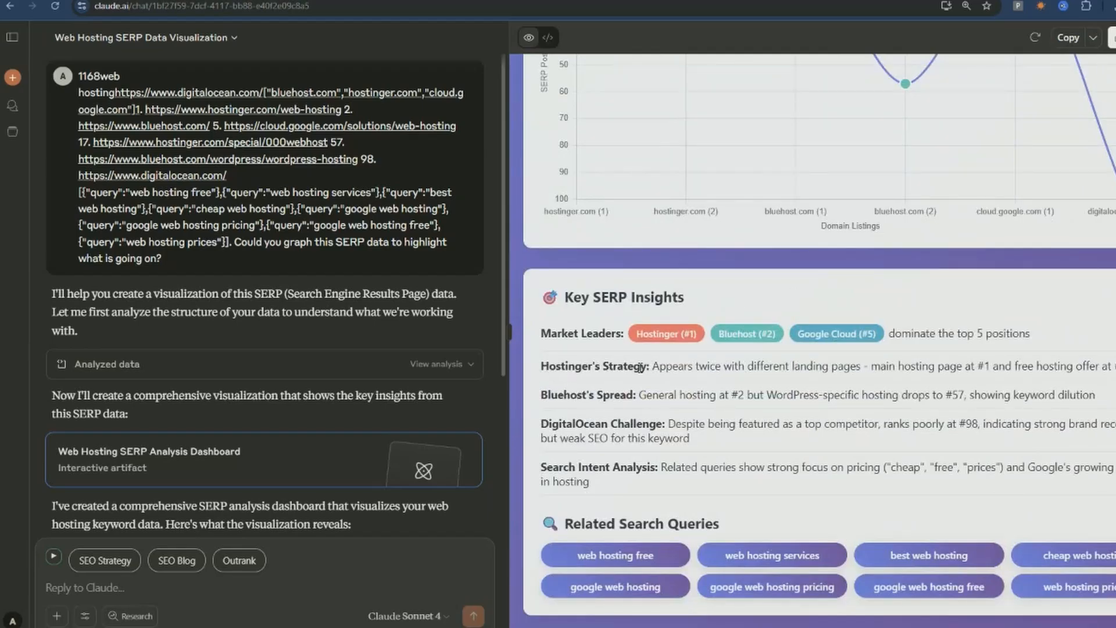
{"action": "left_click_drag", "start_coordinate": [653, 366], "coordinate": [858, 366]}
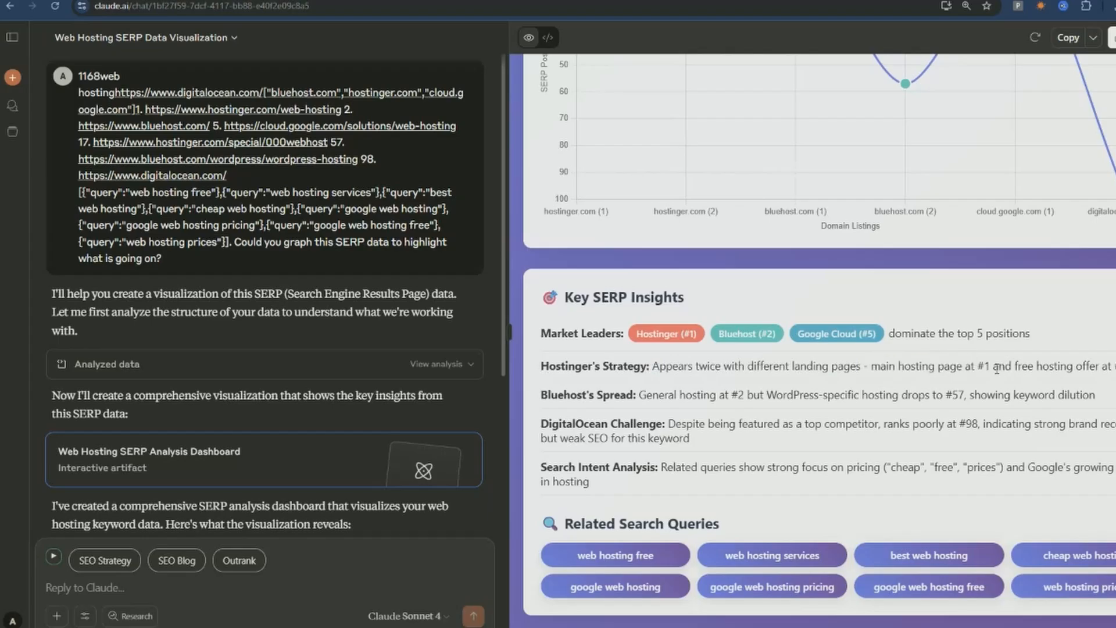
{"action": "left_click_drag", "start_coordinate": [994, 366], "coordinate": [1115, 366]}
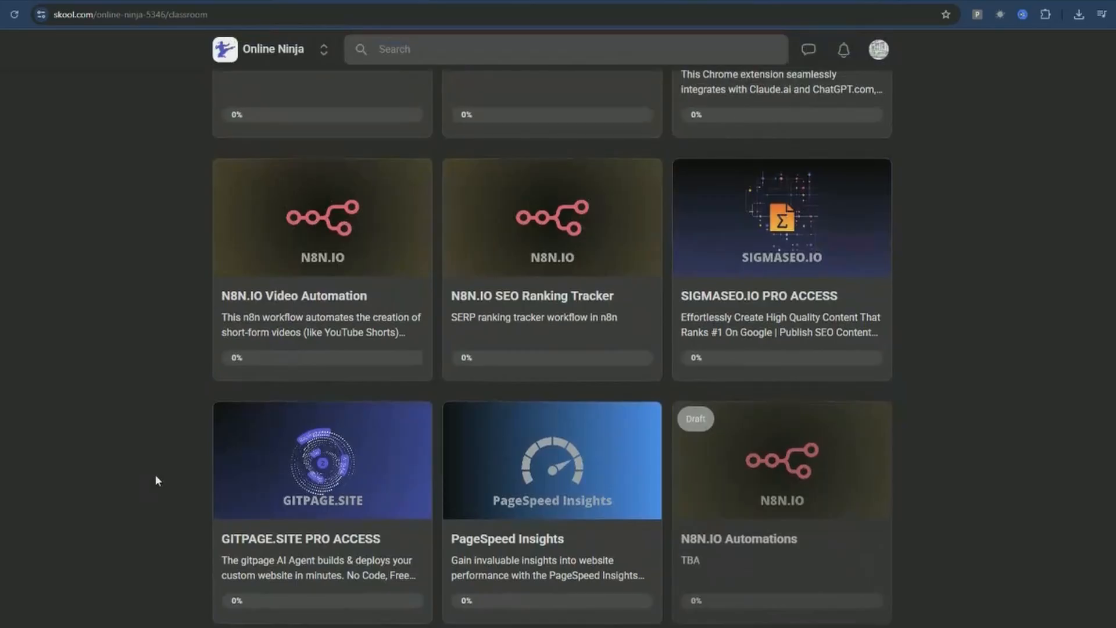
{"action": "mouse_move", "coordinate": [126, 465]}
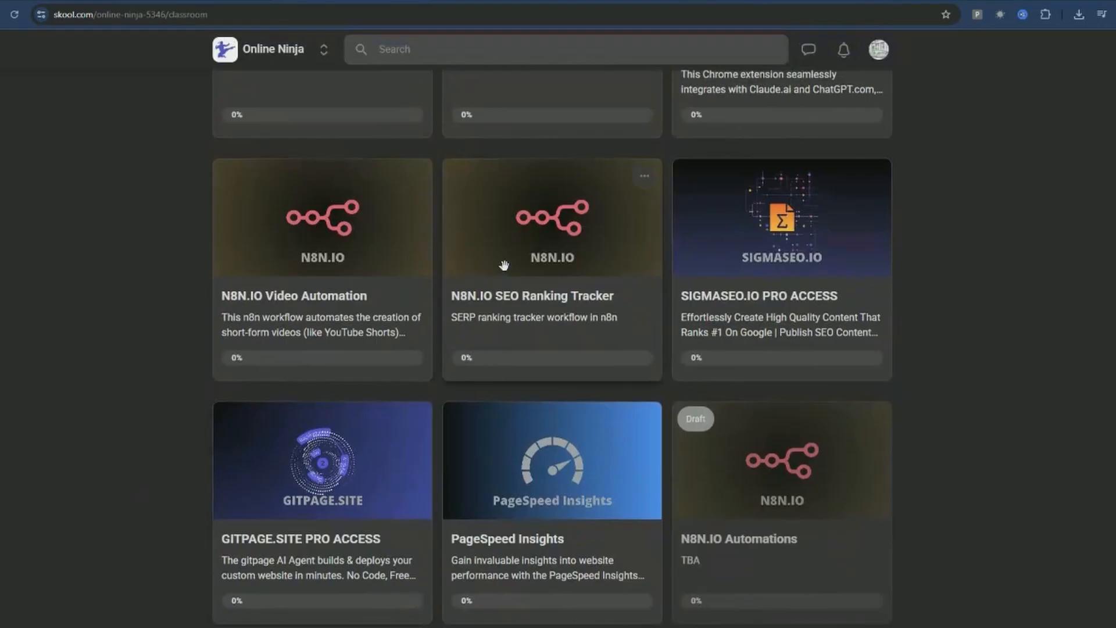
- Open the N8N.IO SEO Ranking Tracker course in the Online Ninja Classroom
{"action": "left_click", "coordinate": [551, 216]}
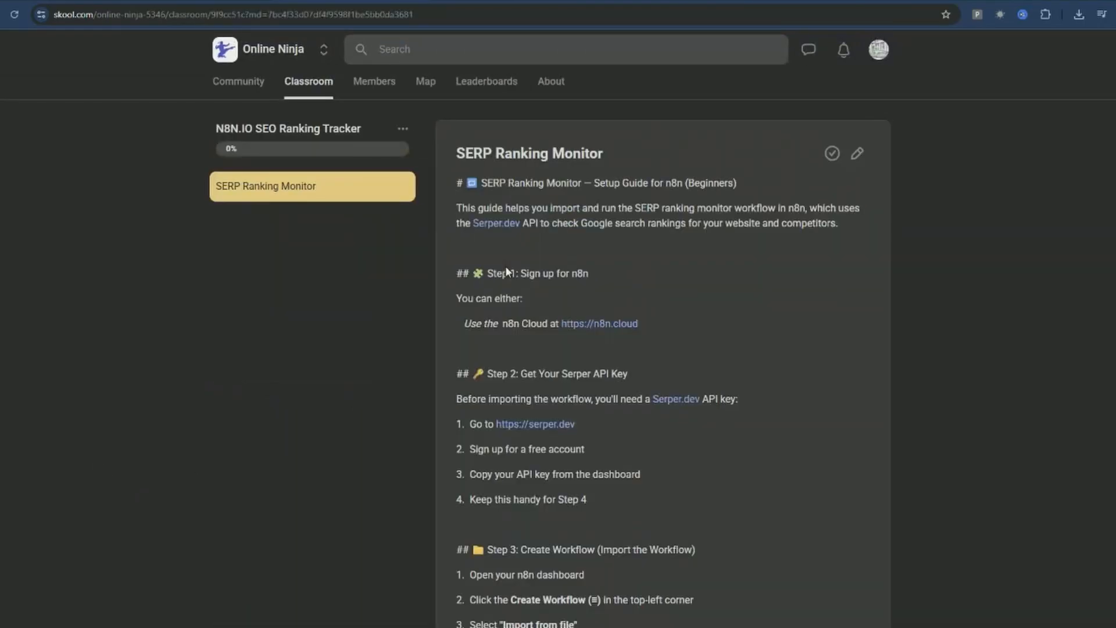